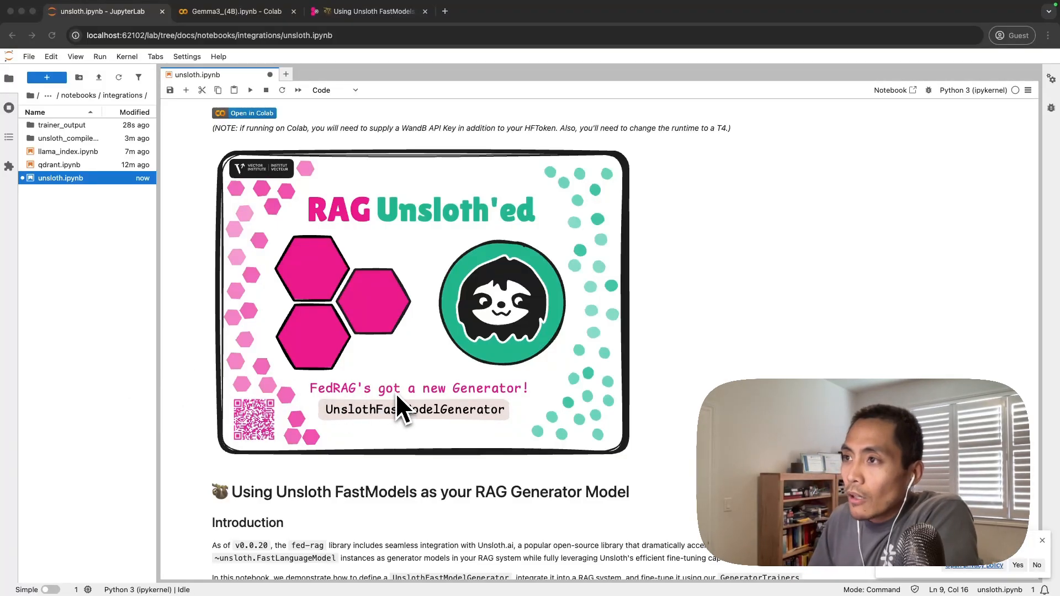
mouse_move(443, 305)
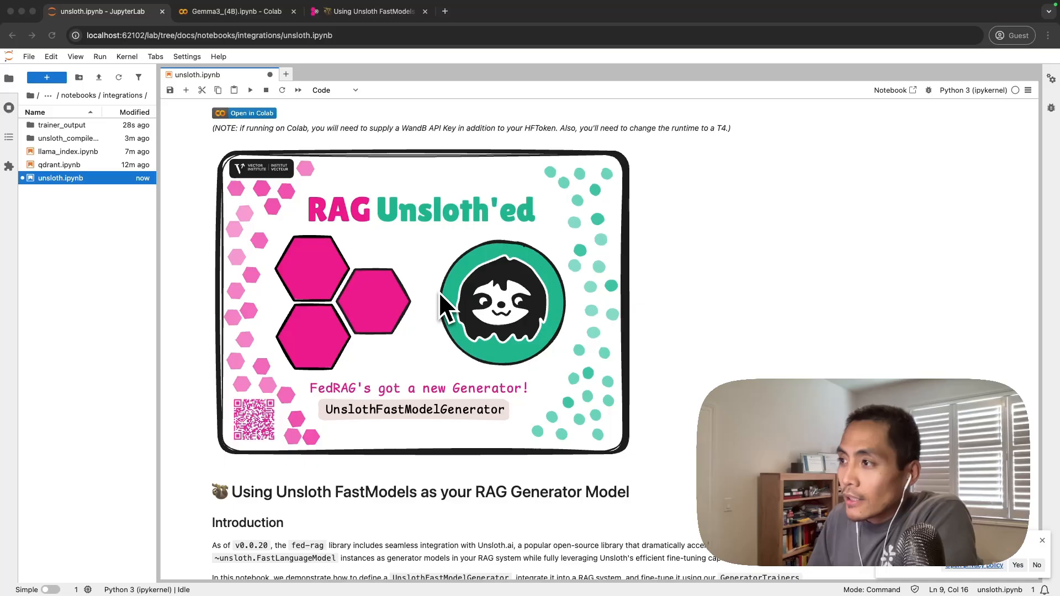
mouse_move(450, 277)
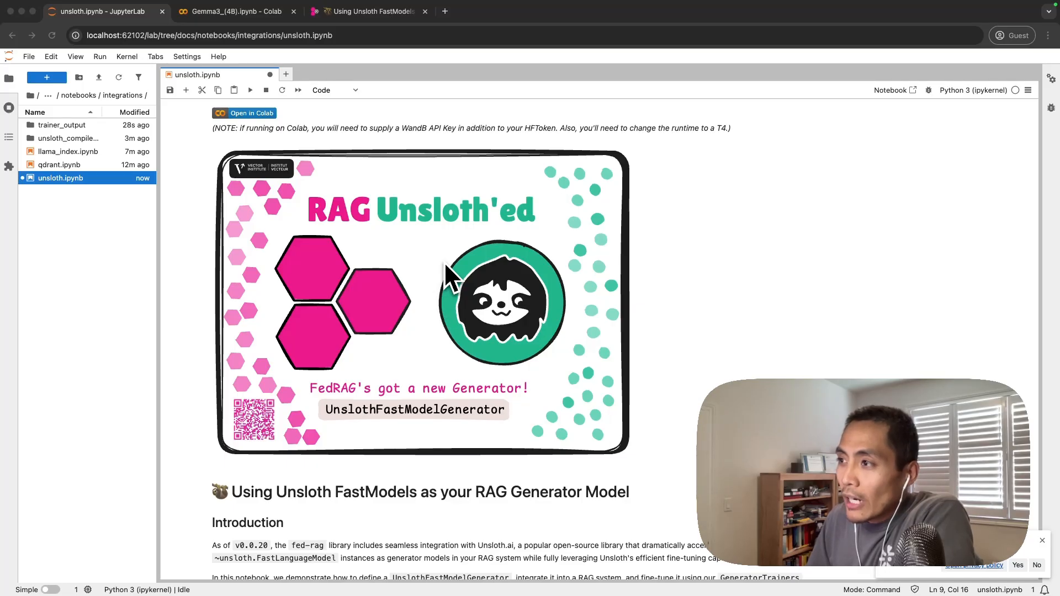
mouse_move(455, 254)
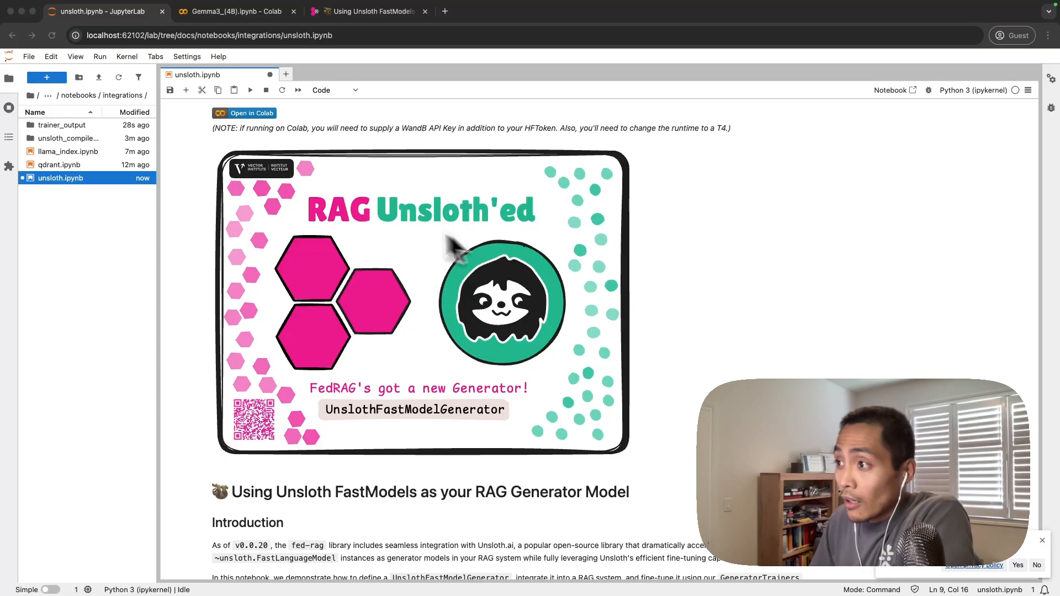
mouse_move(571, 358)
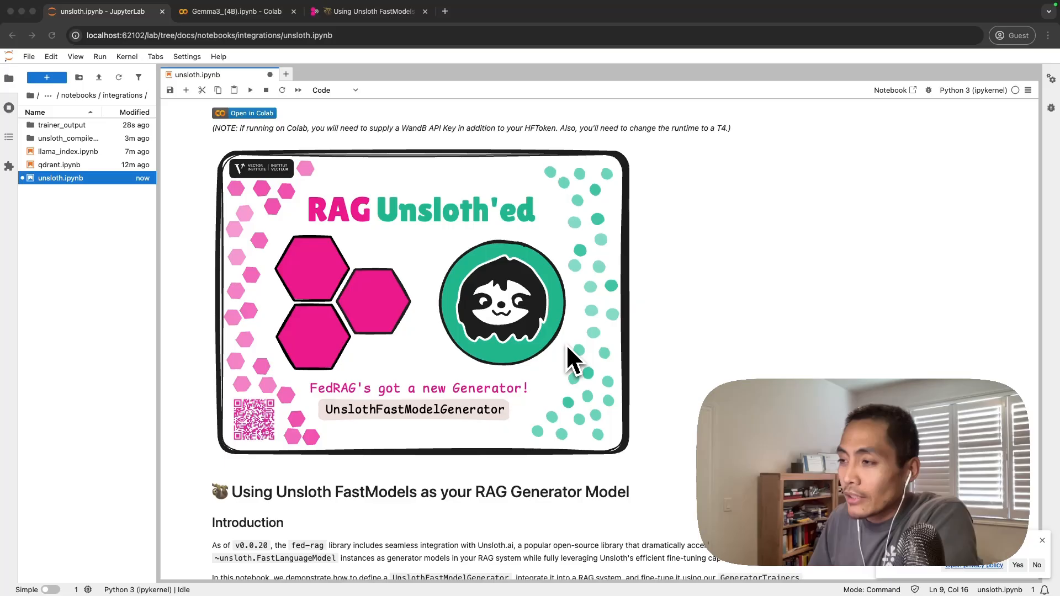
mouse_move(433, 423)
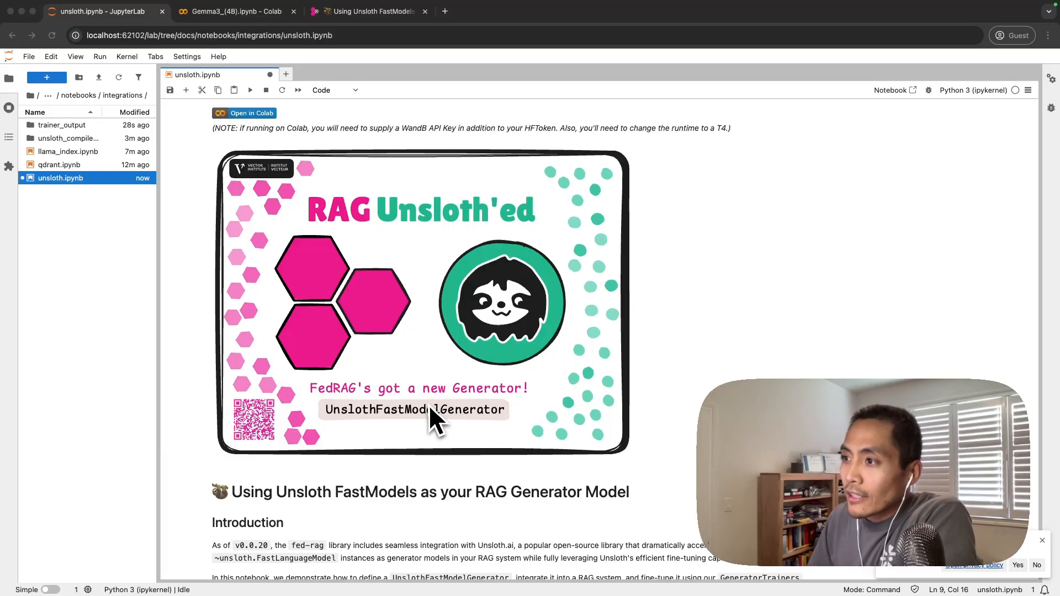
mouse_move(405, 423)
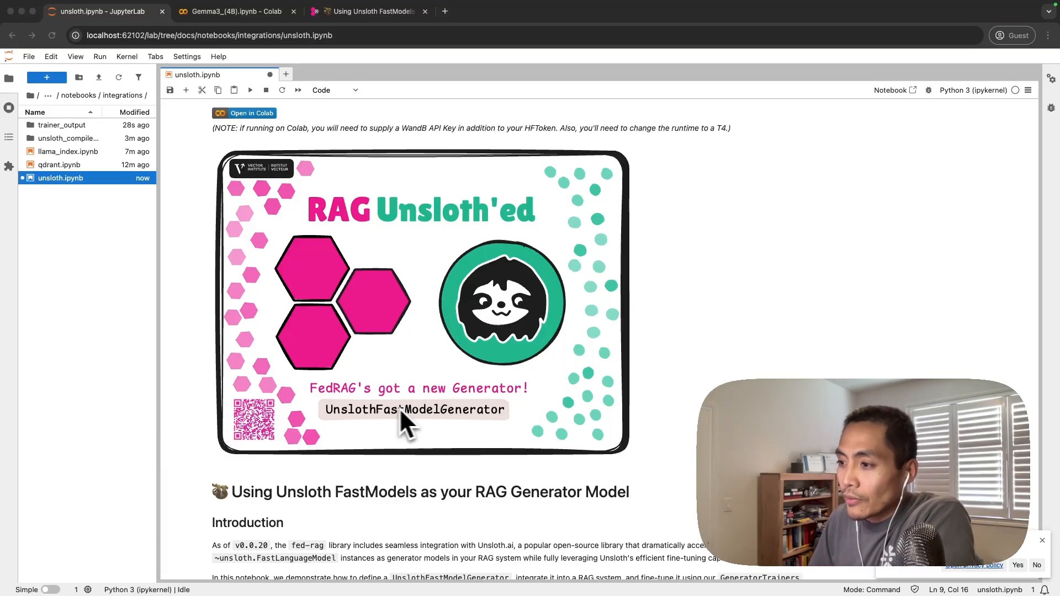
mouse_move(404, 439)
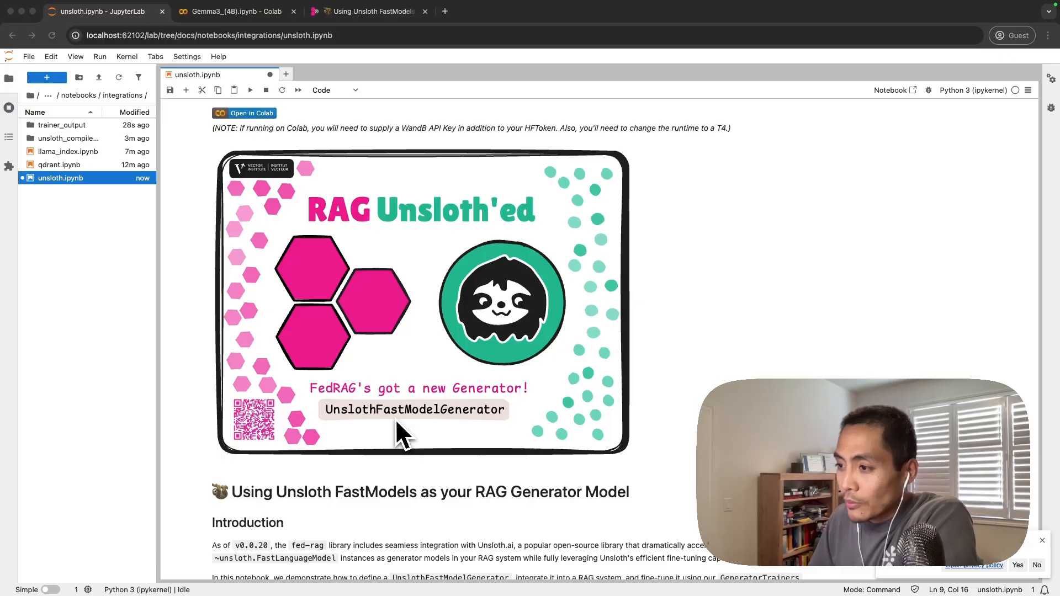
mouse_move(408, 436)
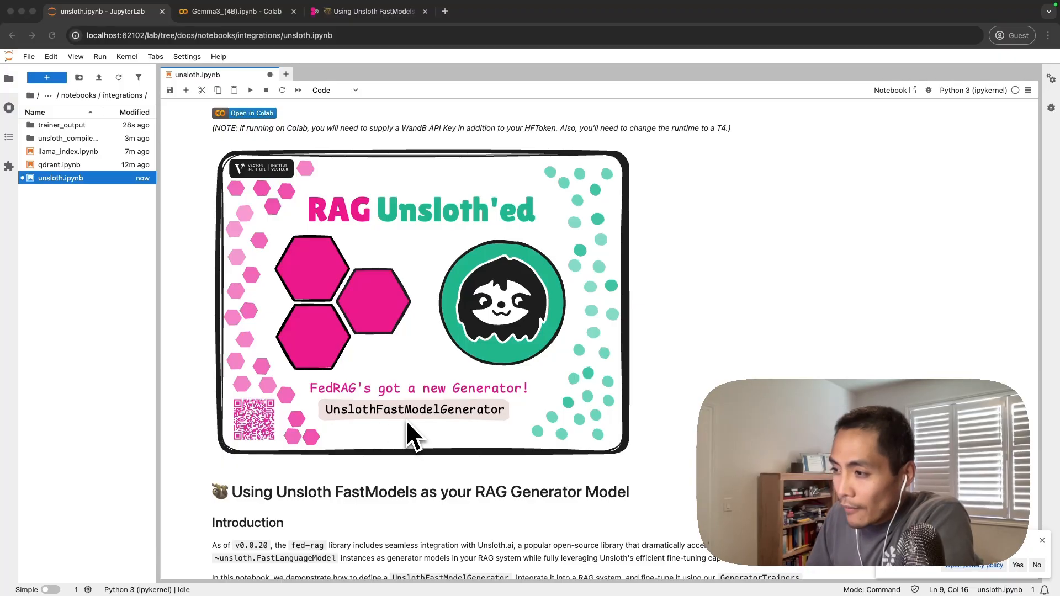
mouse_move(499, 419)
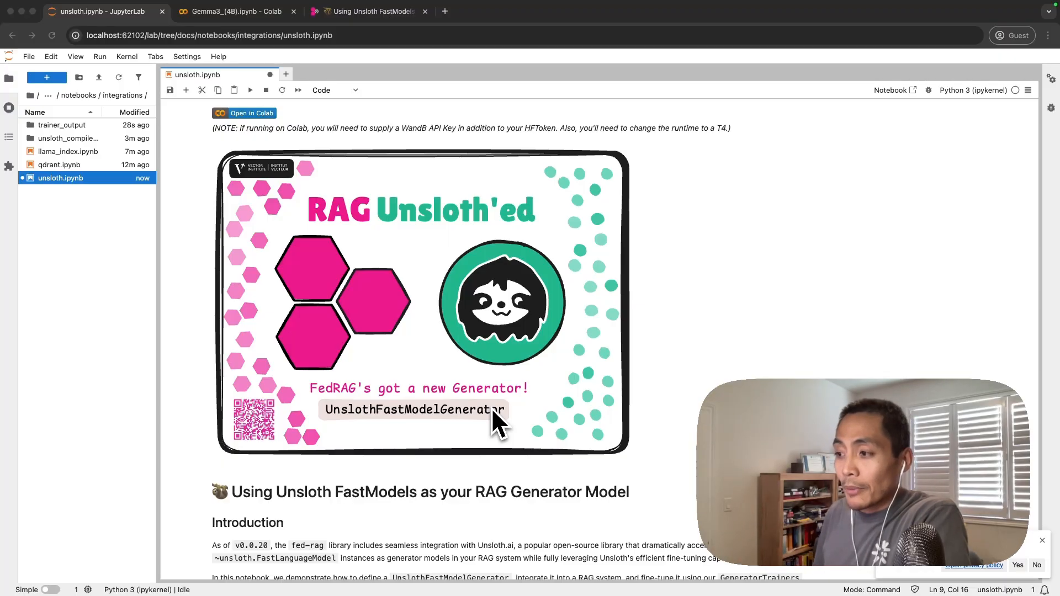
Step: Bring the install and 'import unsloth' cells into view and run the unsloth imports
scroll(down, 3)
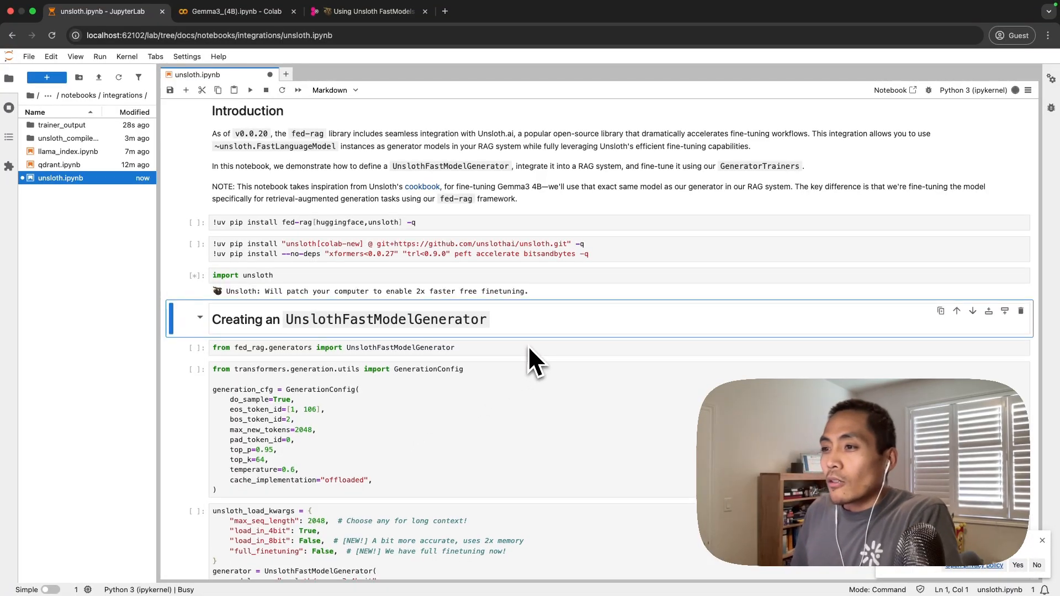
mouse_move(513, 377)
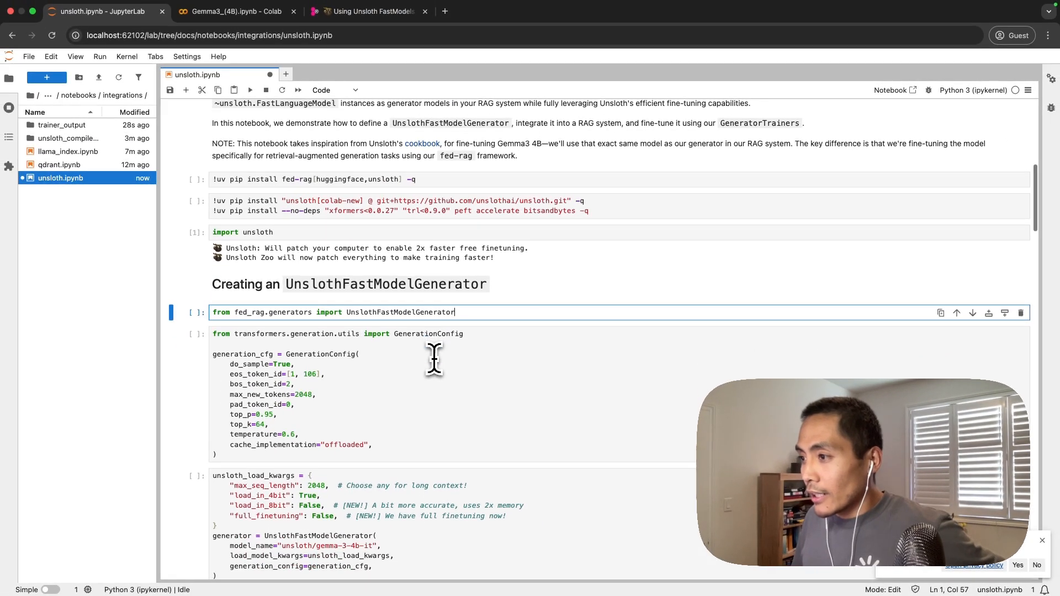
mouse_move(497, 335)
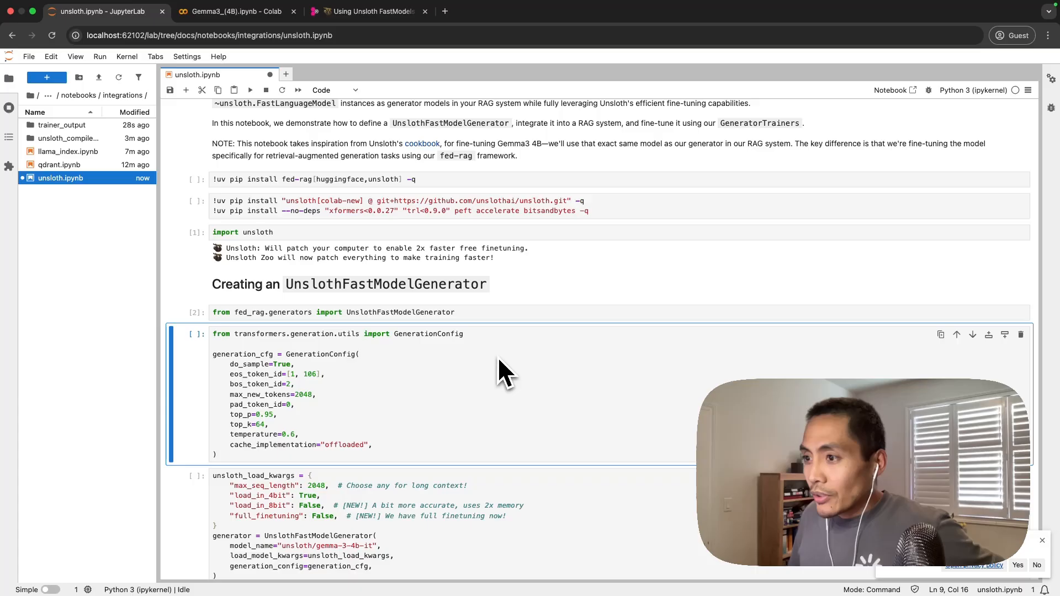
Step: Run the GenerationConfig sampling settings and briefly compare with the Gemma3 (4B) Colab notebook
scroll(down, 3)
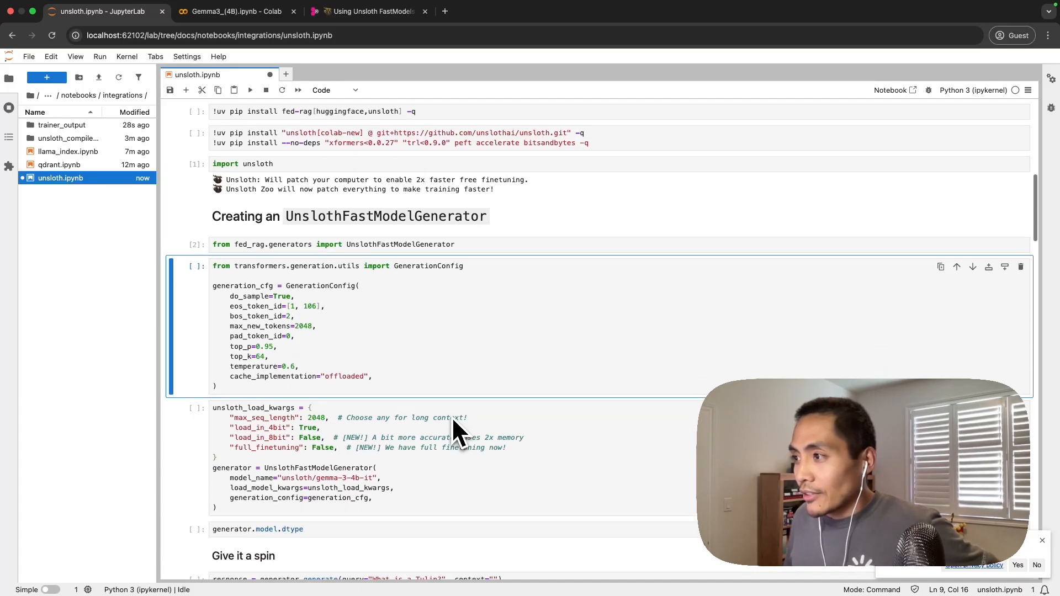
mouse_move(436, 325)
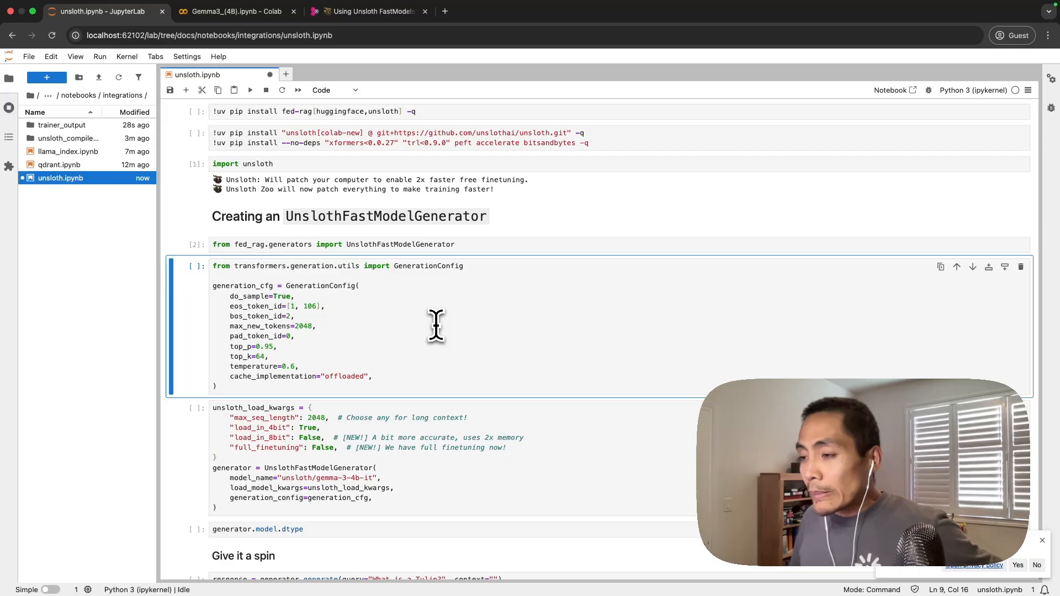
mouse_move(390, 312)
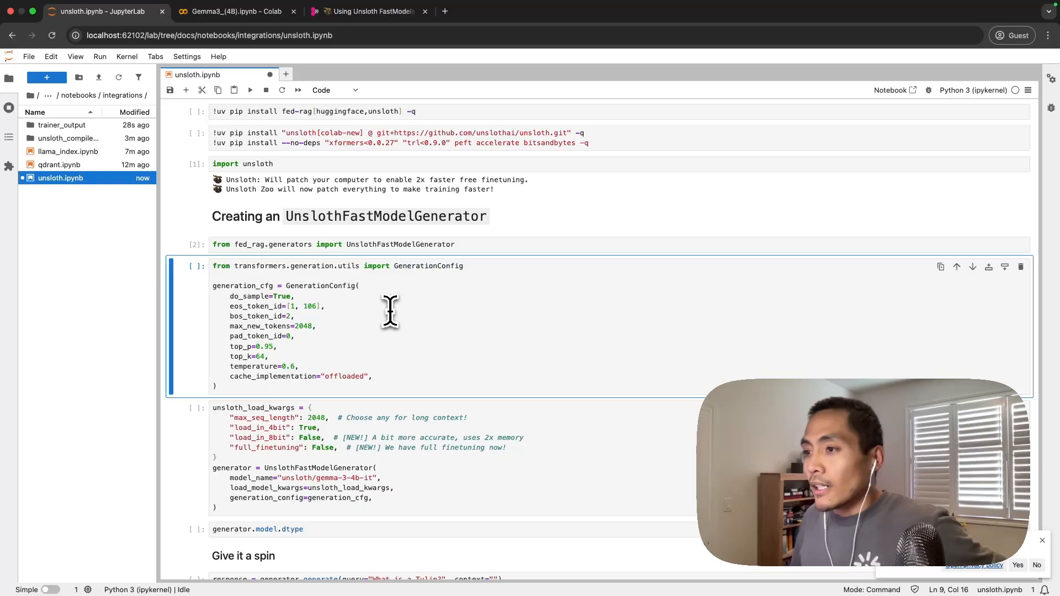
mouse_move(487, 342)
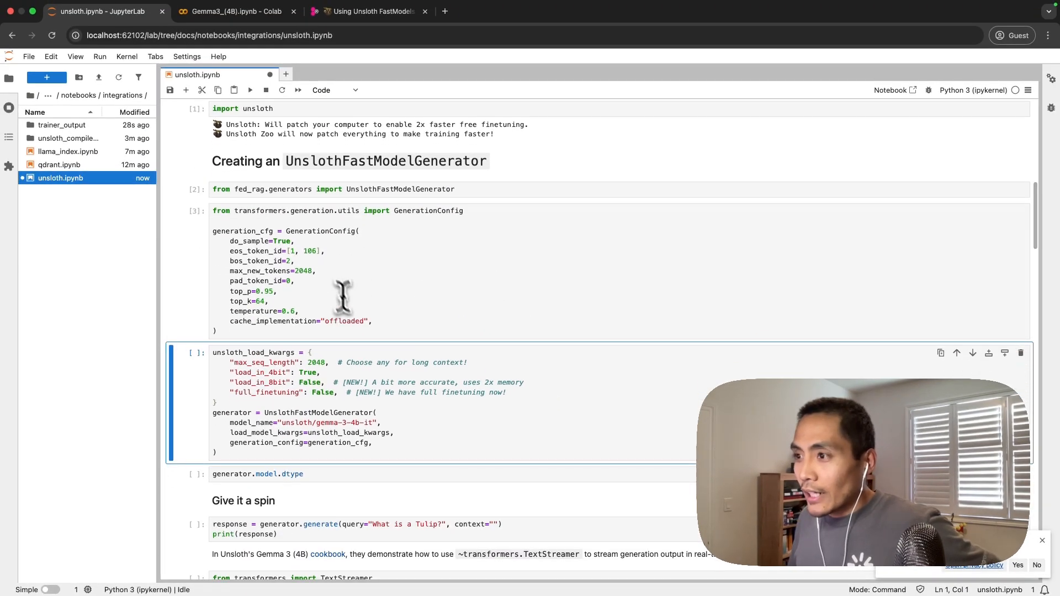
mouse_move(328, 277)
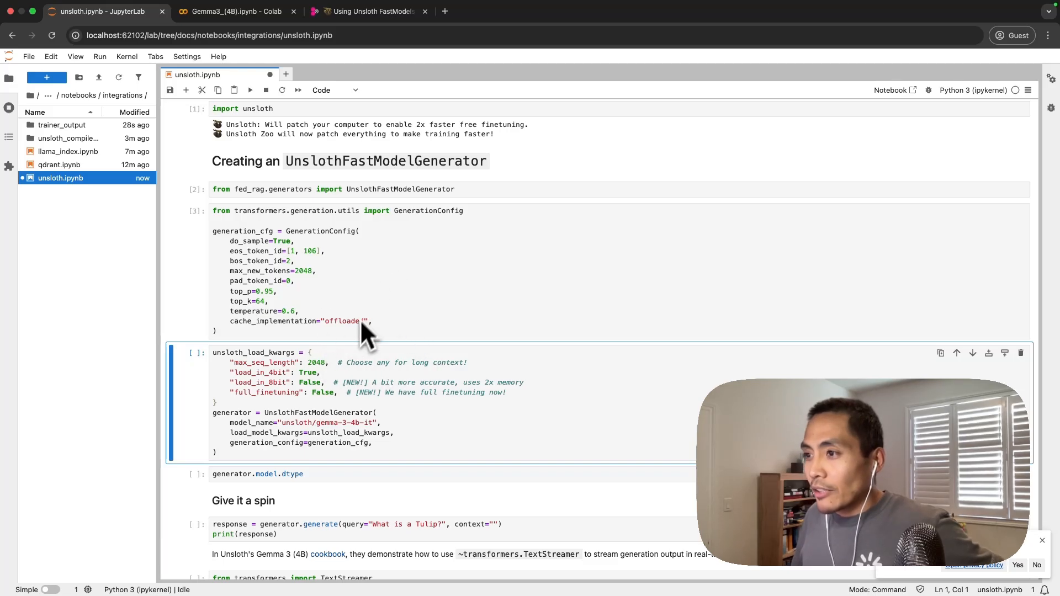
mouse_move(384, 269)
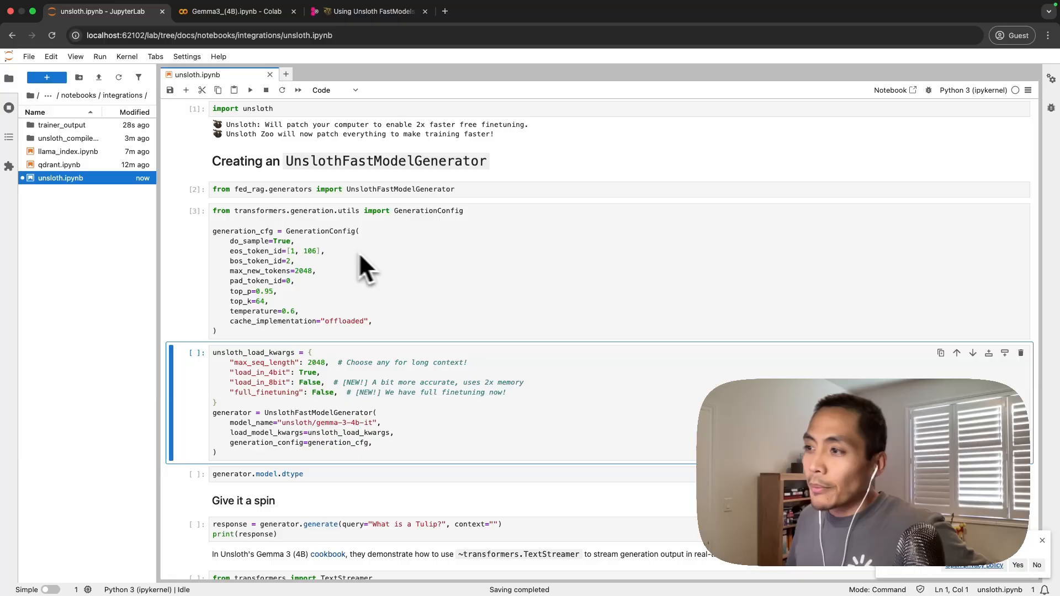
mouse_move(392, 376)
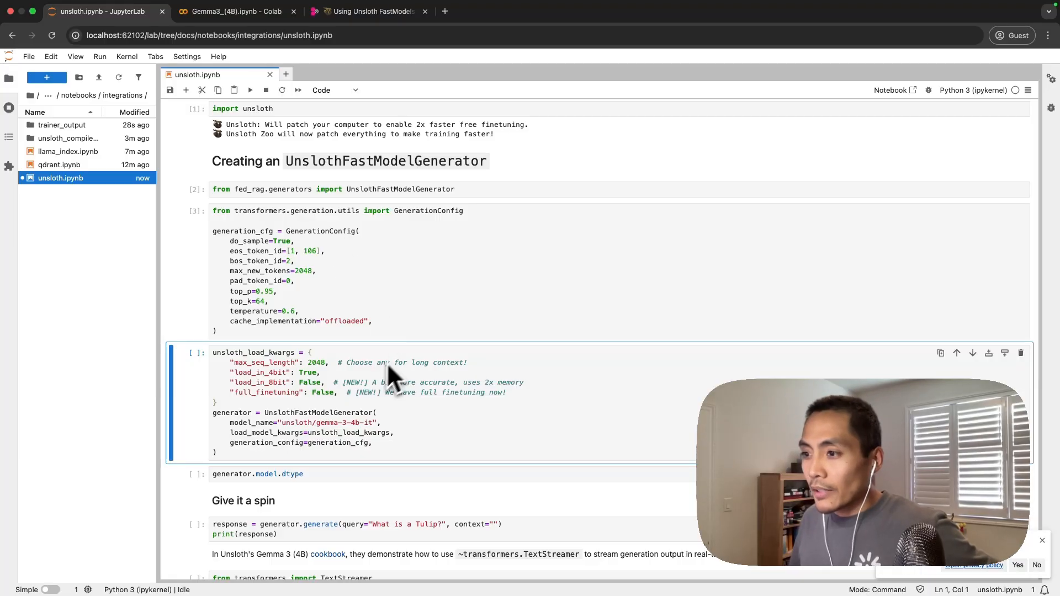
mouse_move(466, 376)
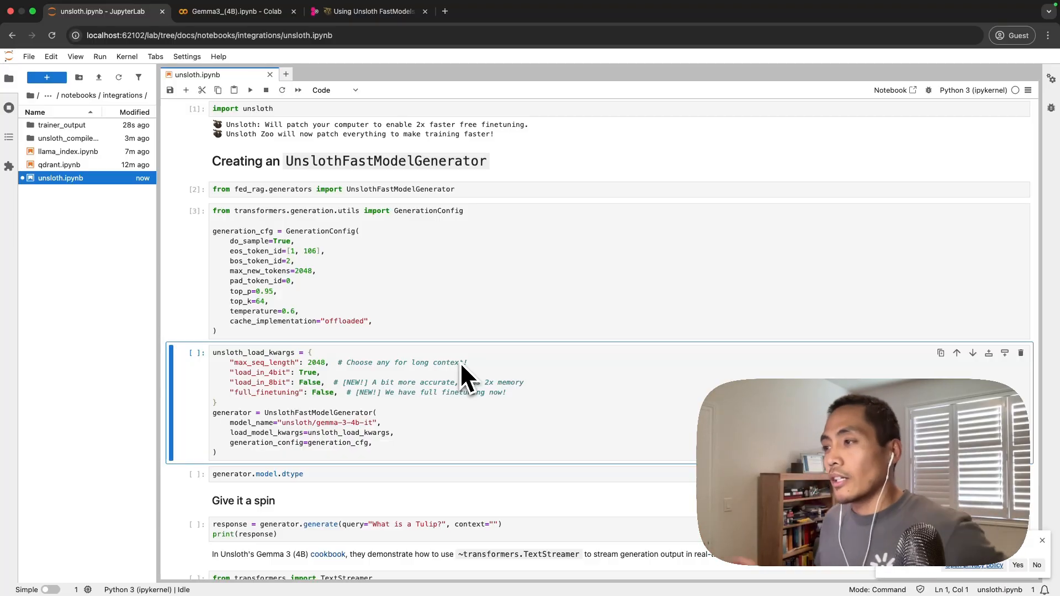
scroll(down, 3)
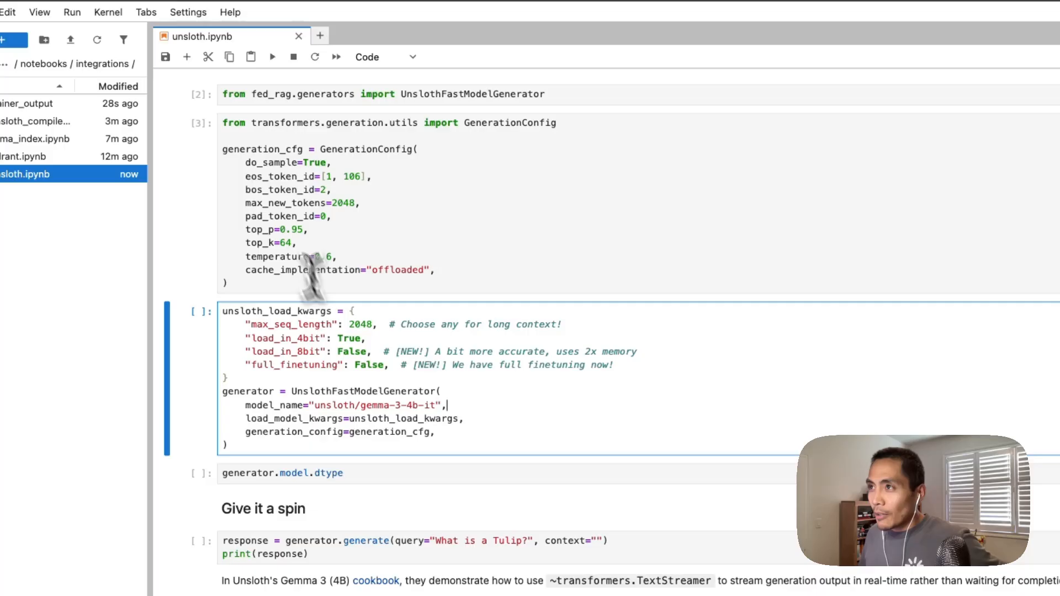
click(311, 14)
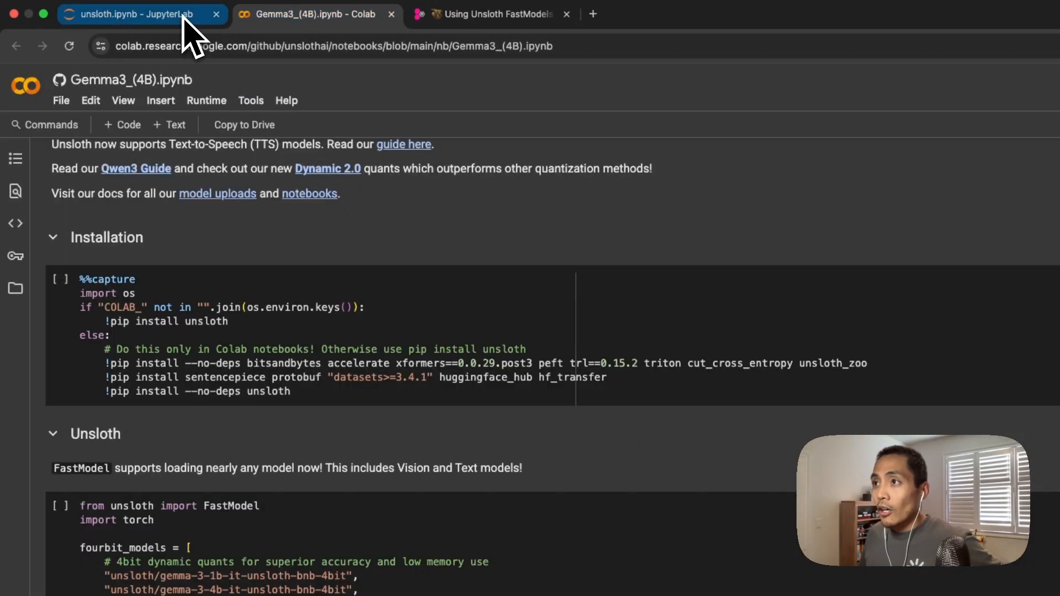
click(125, 14)
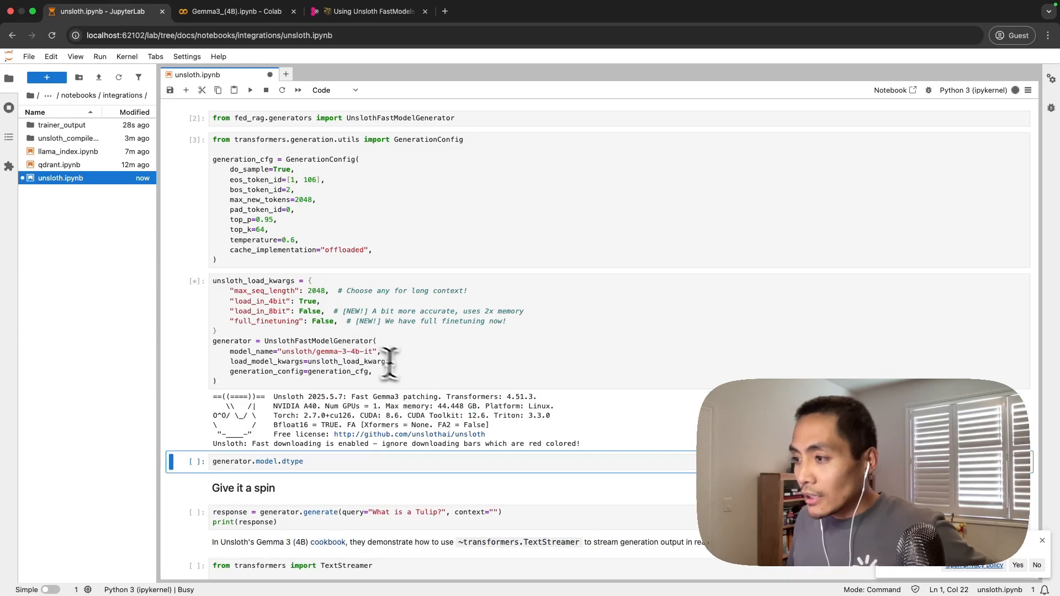
Step: Load unsloth/gemma-3-4b-it into the generator and check model dtype is torch.bfloat16
scroll(down, 3)
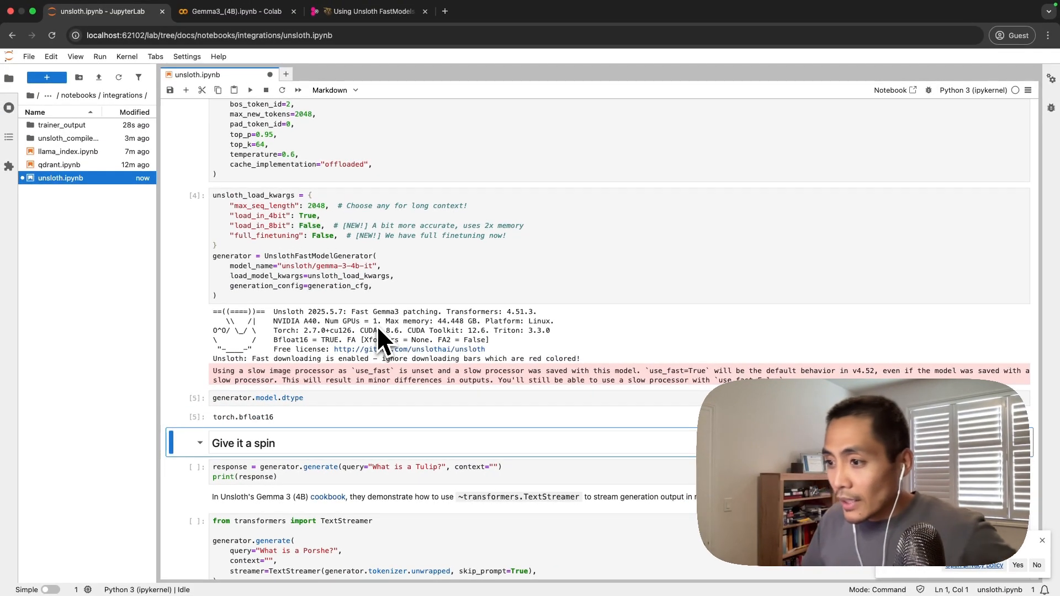
scroll(down, 3)
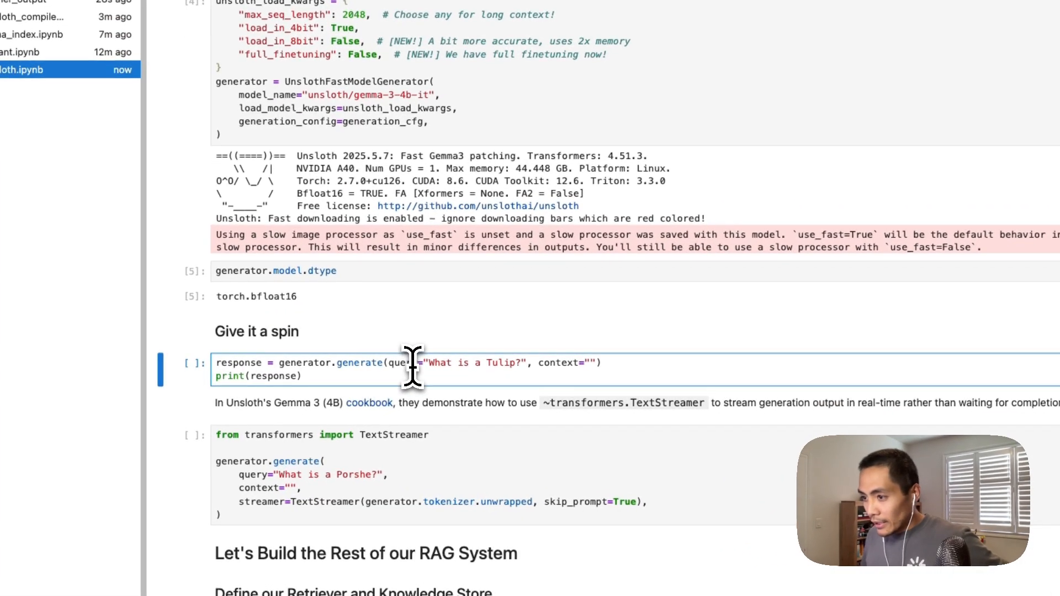
Step: Stream the generator's answer to 'What is a Porsche?' with a TextStreamer
scroll(down, 3)
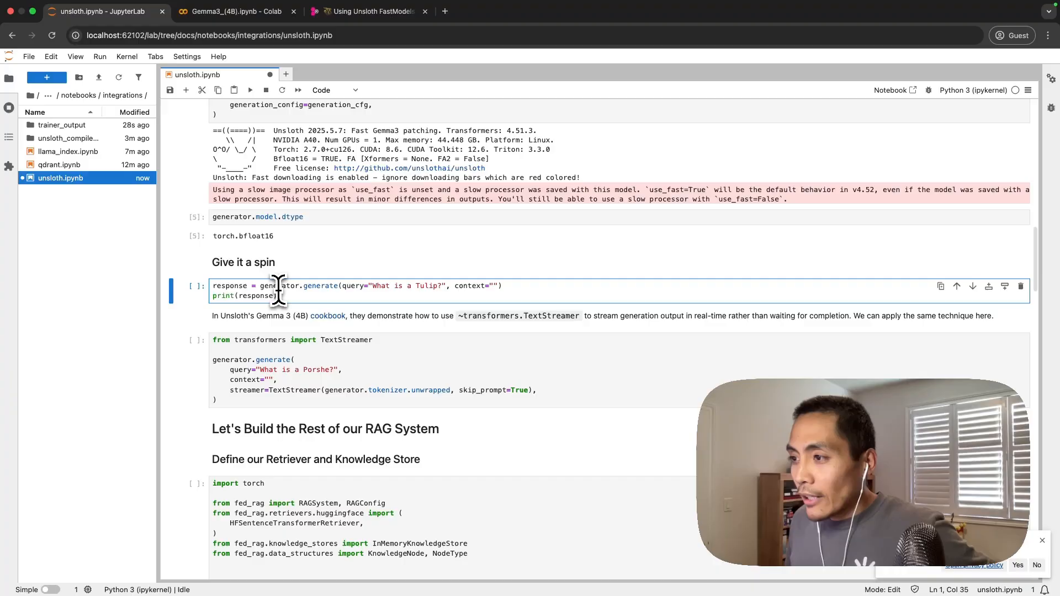
mouse_move(294, 285)
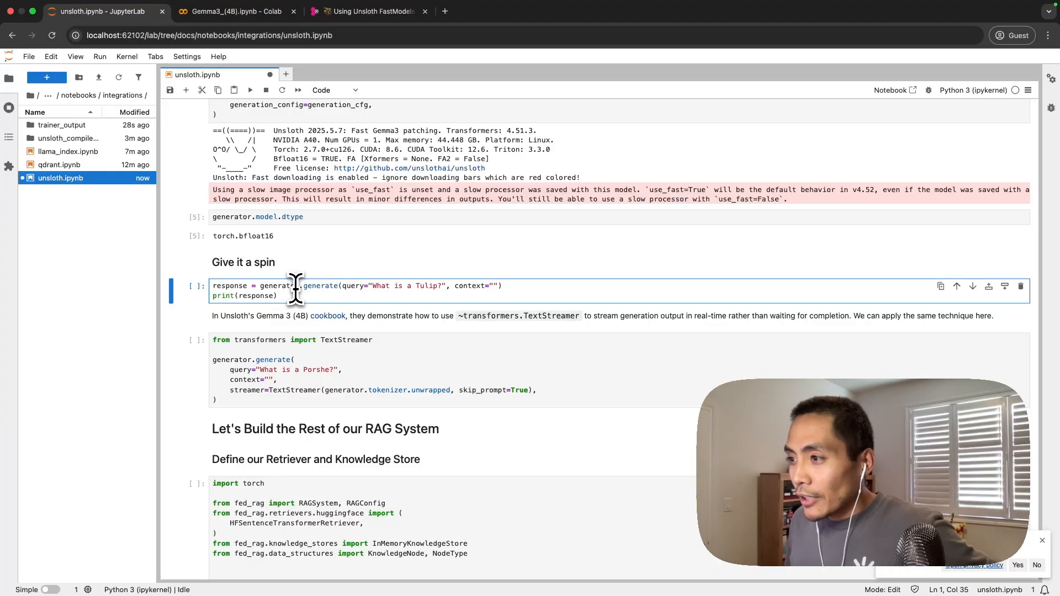
mouse_move(460, 287)
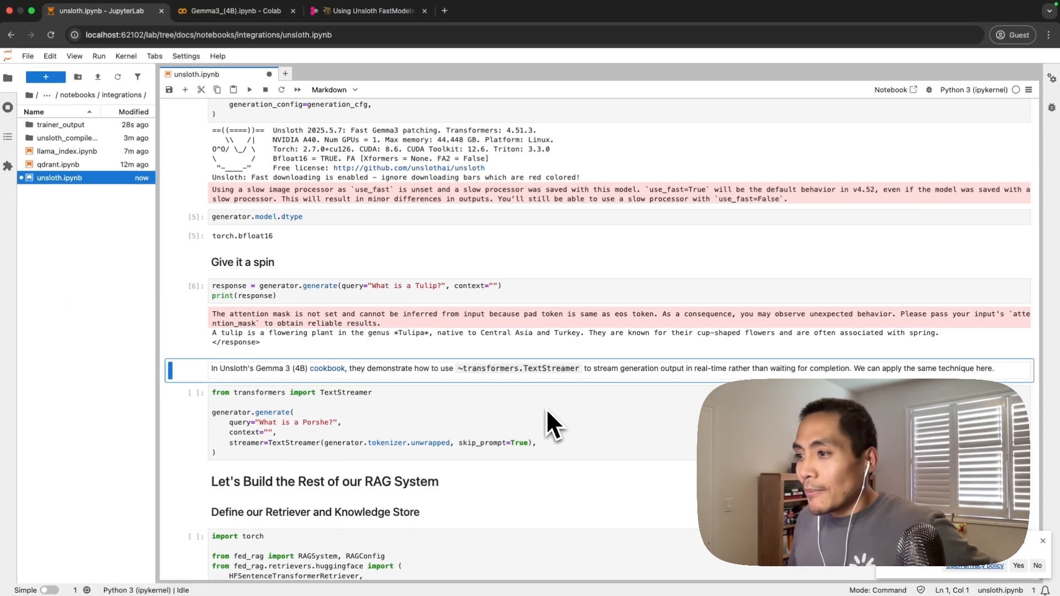
mouse_move(554, 446)
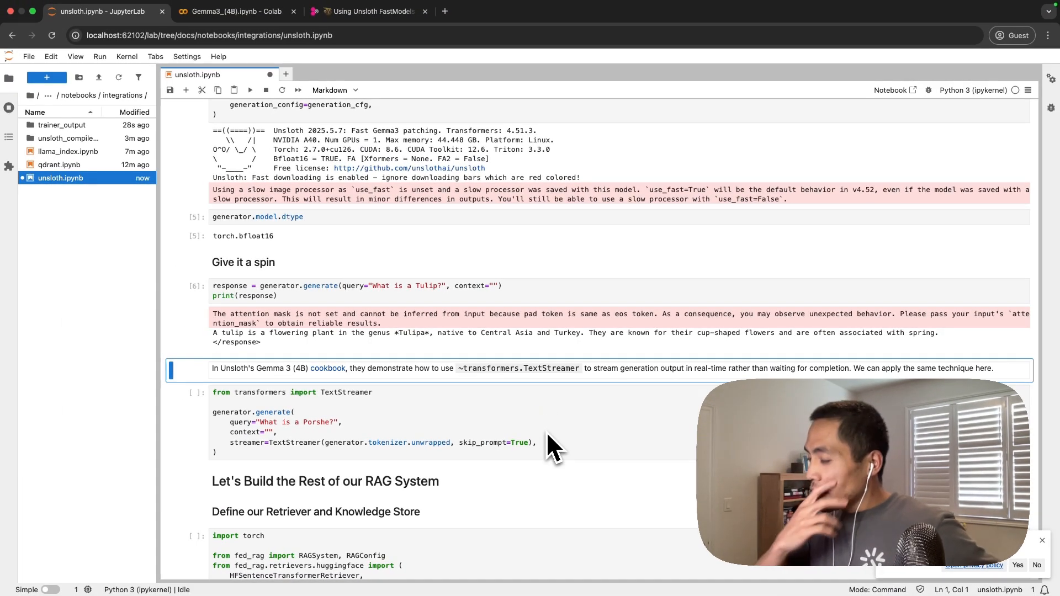
mouse_move(503, 423)
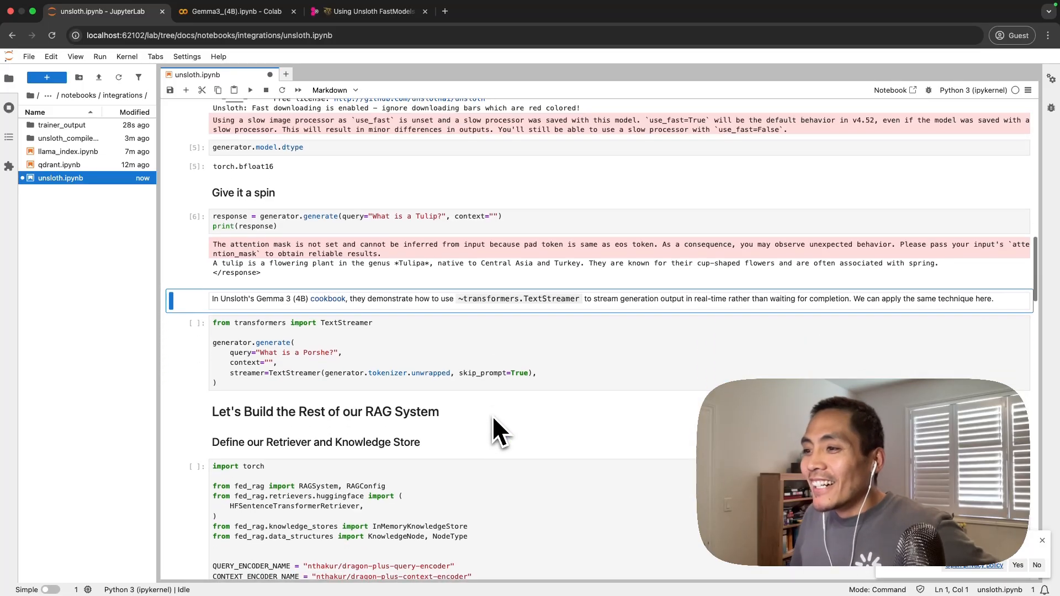
mouse_move(369, 354)
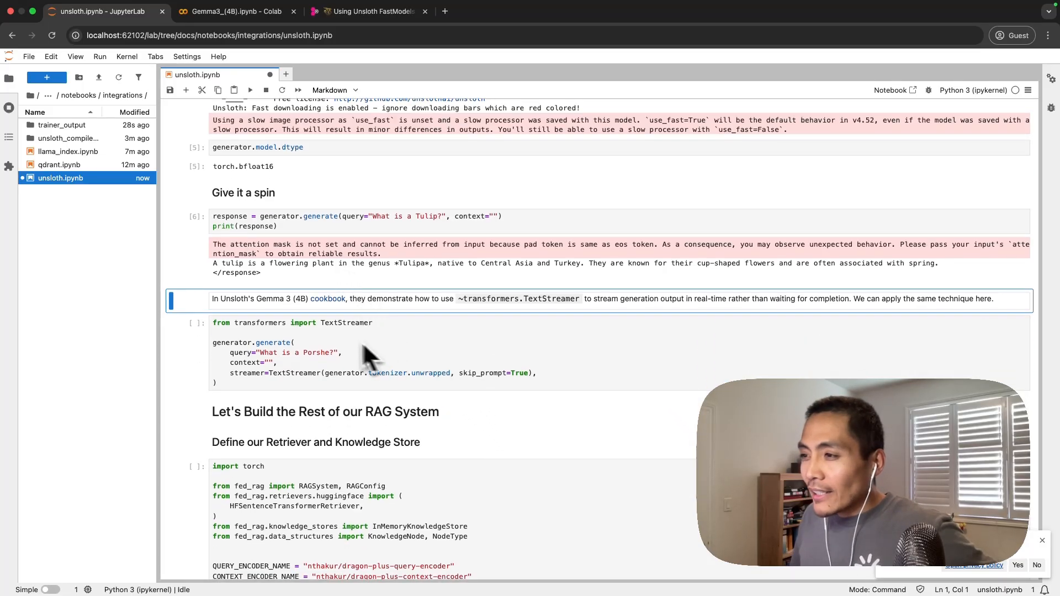
mouse_move(303, 329)
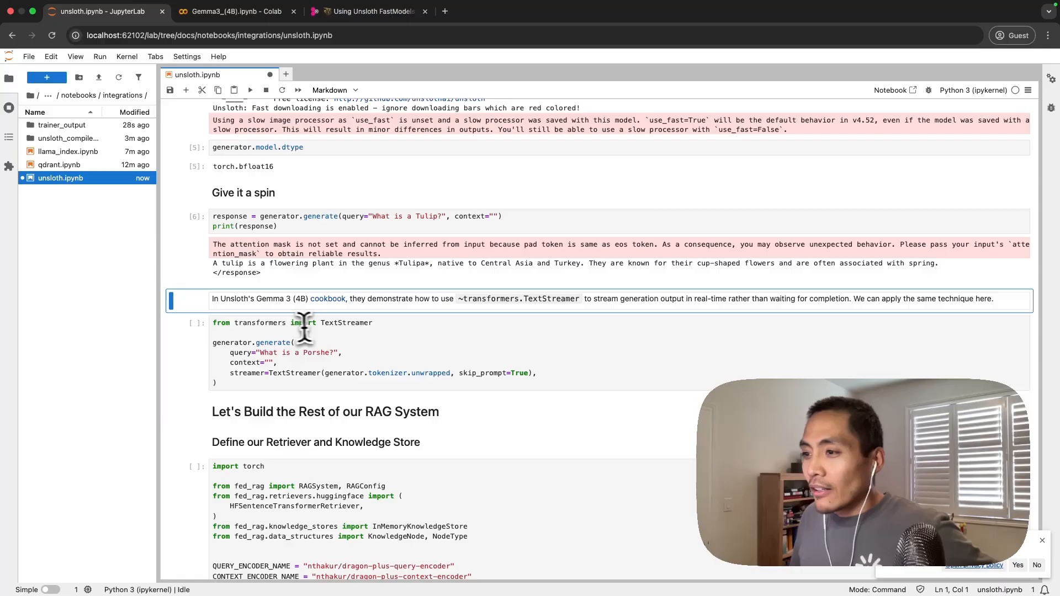
mouse_move(259, 331)
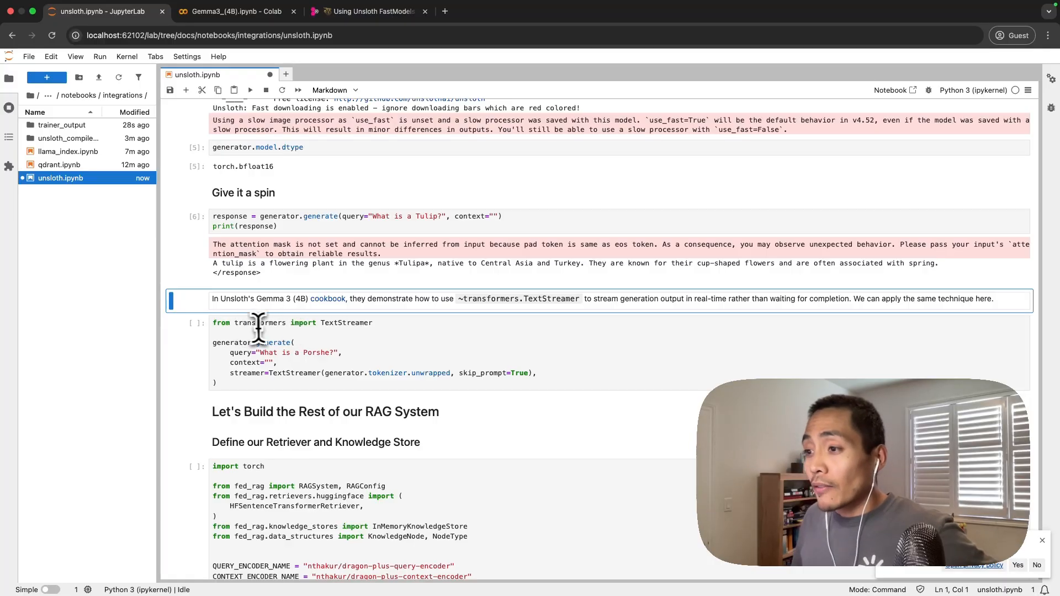
mouse_move(385, 331)
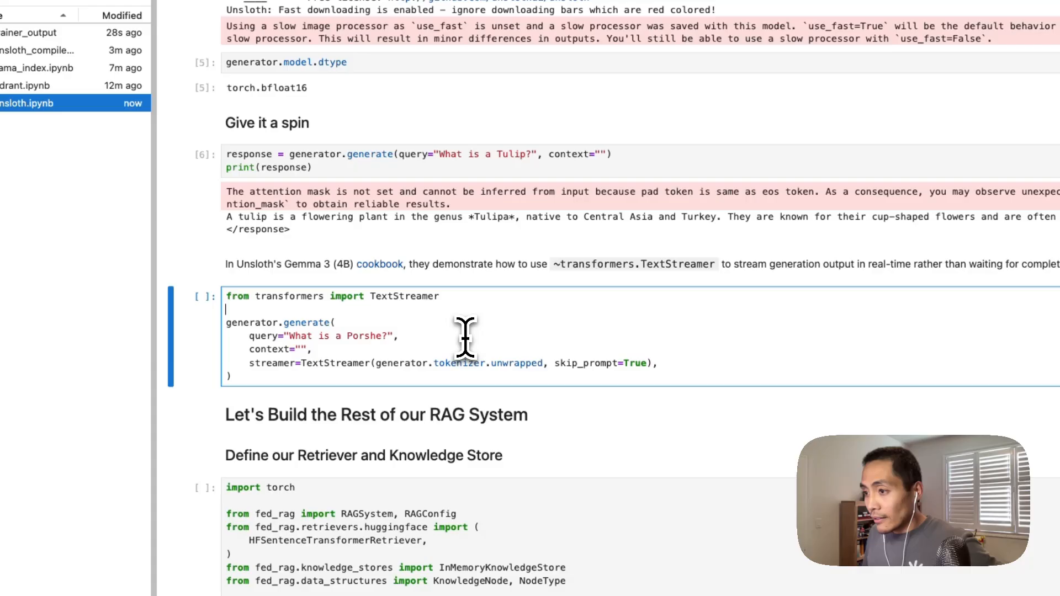
mouse_move(426, 341)
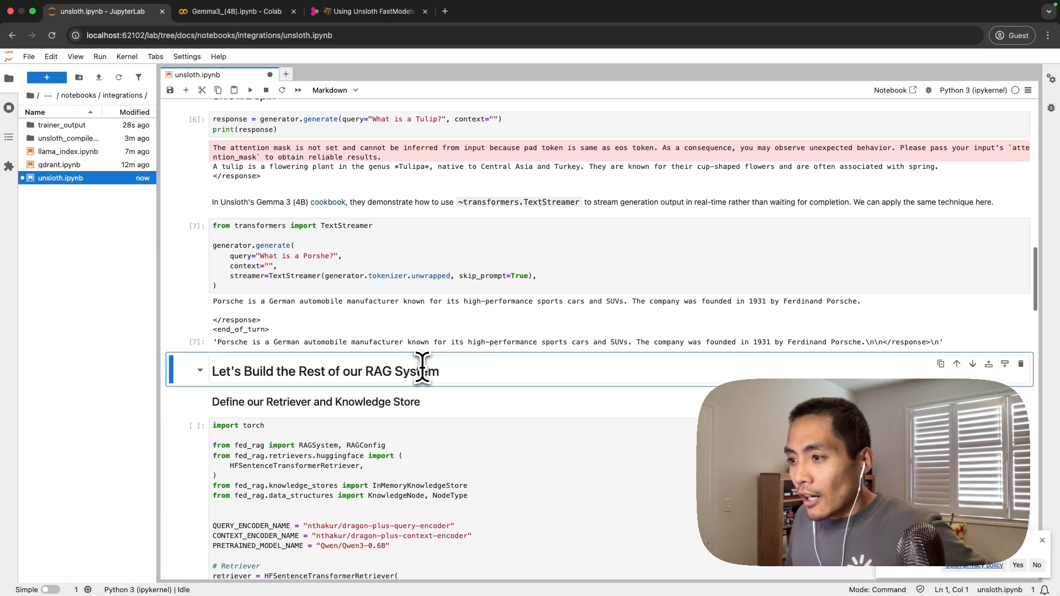
Step: Define retriever and knowledge store, load two text chunks, and build the RAGSystem
scroll(down, 3)
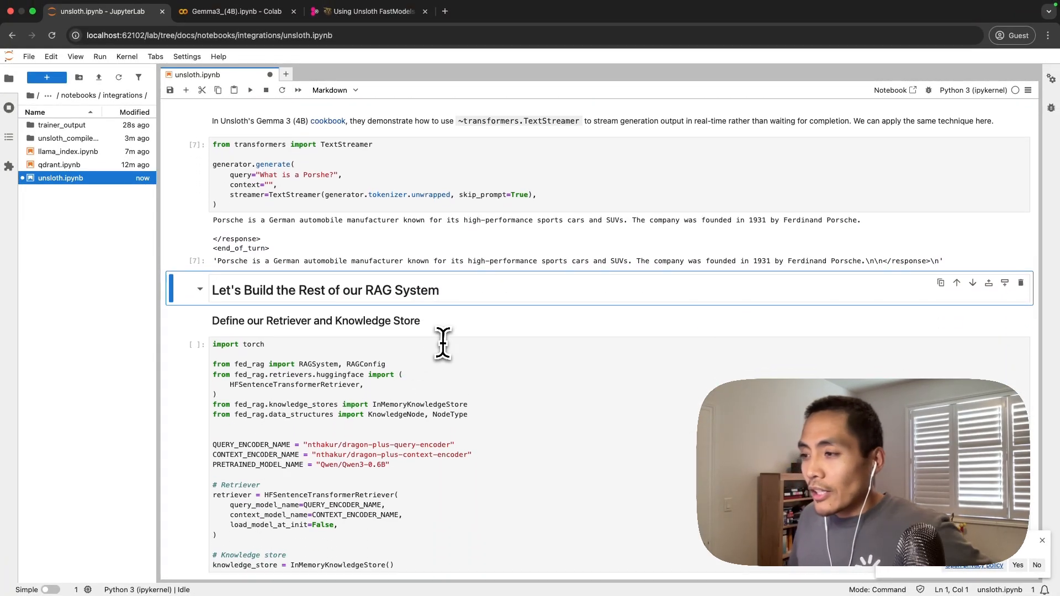
mouse_move(421, 379)
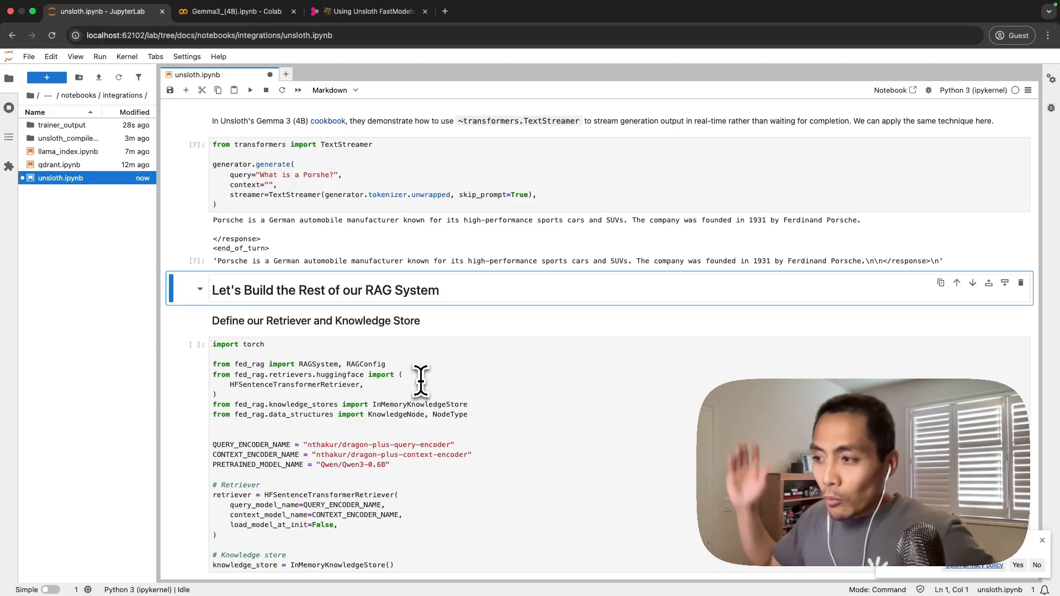
mouse_move(511, 362)
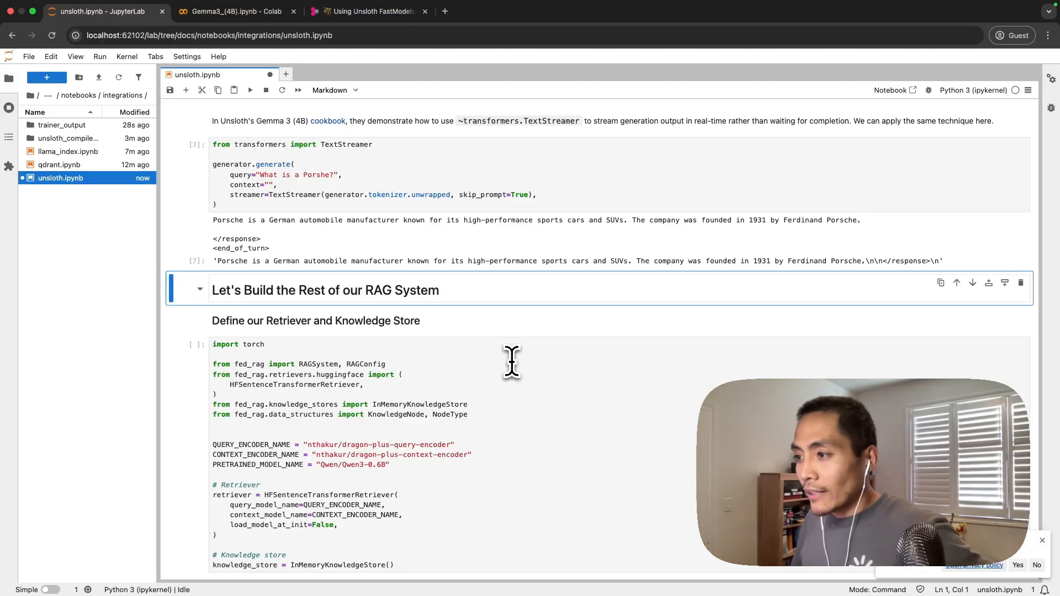
mouse_move(499, 401)
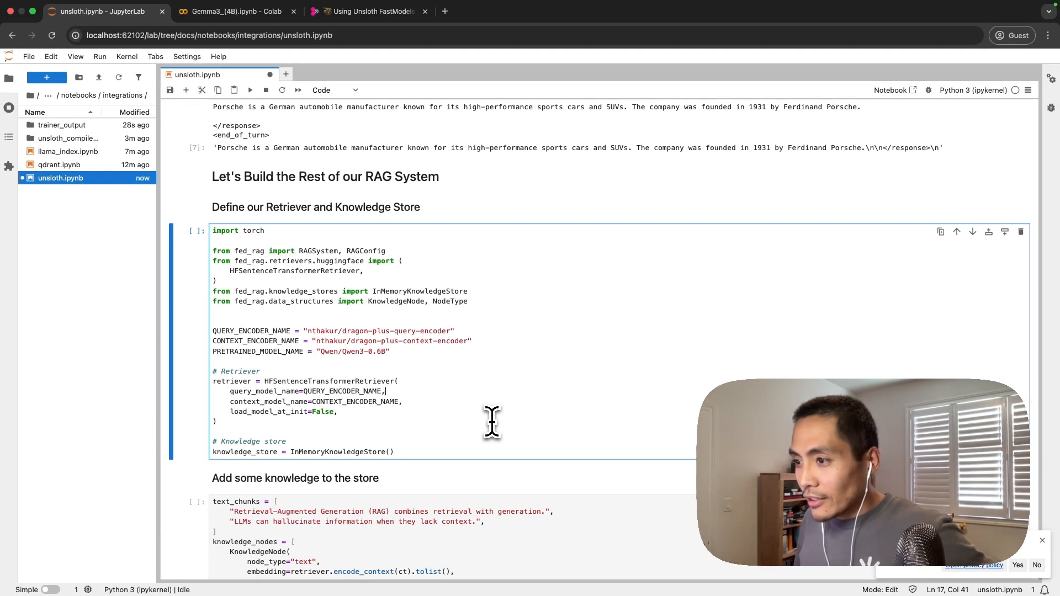
mouse_move(375, 331)
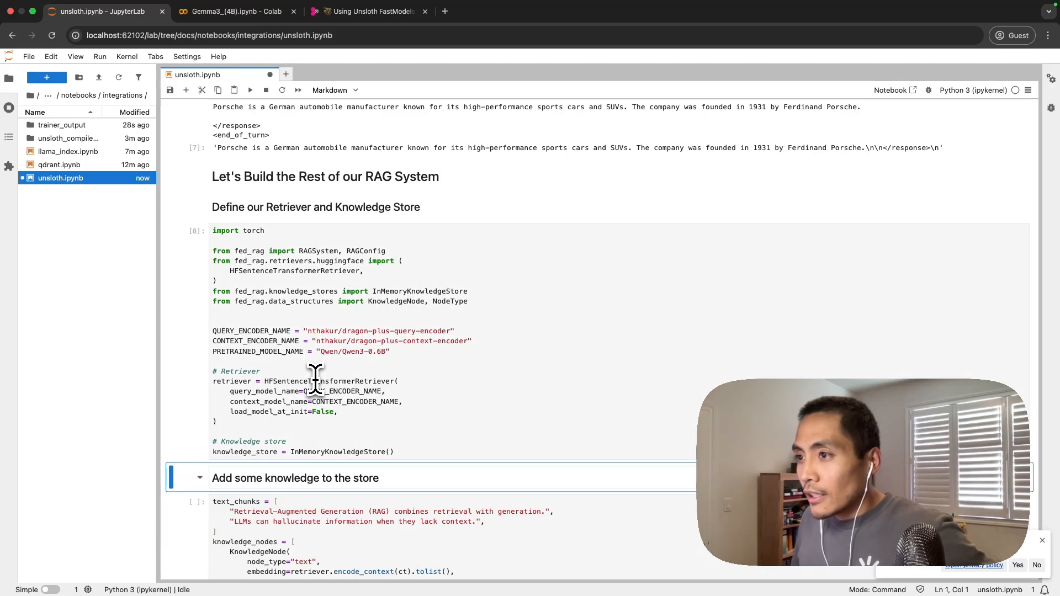
scroll(down, 3)
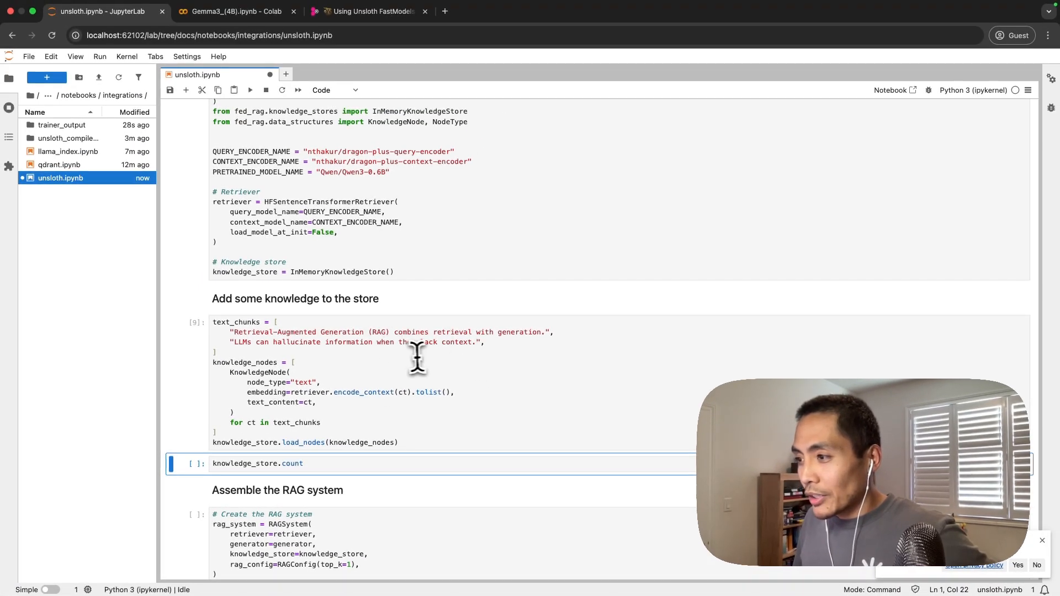
scroll(down, 3)
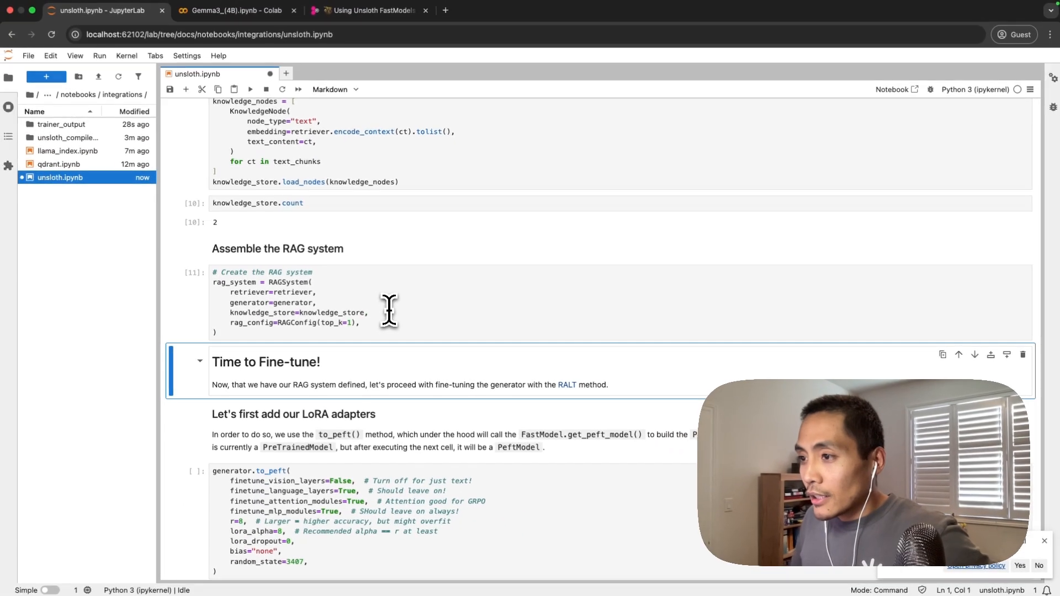
scroll(down, 3)
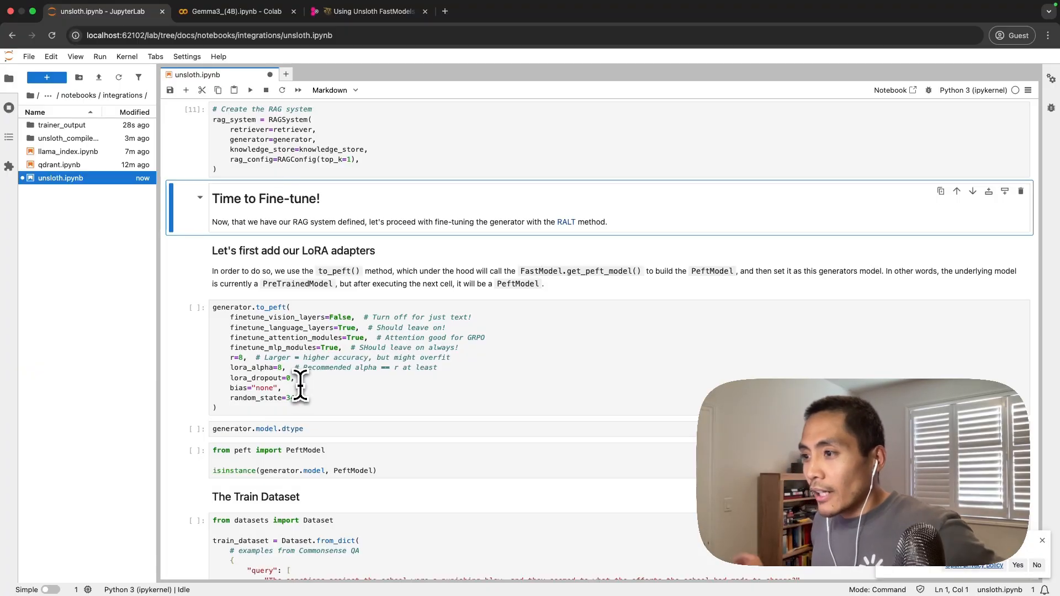
mouse_move(477, 385)
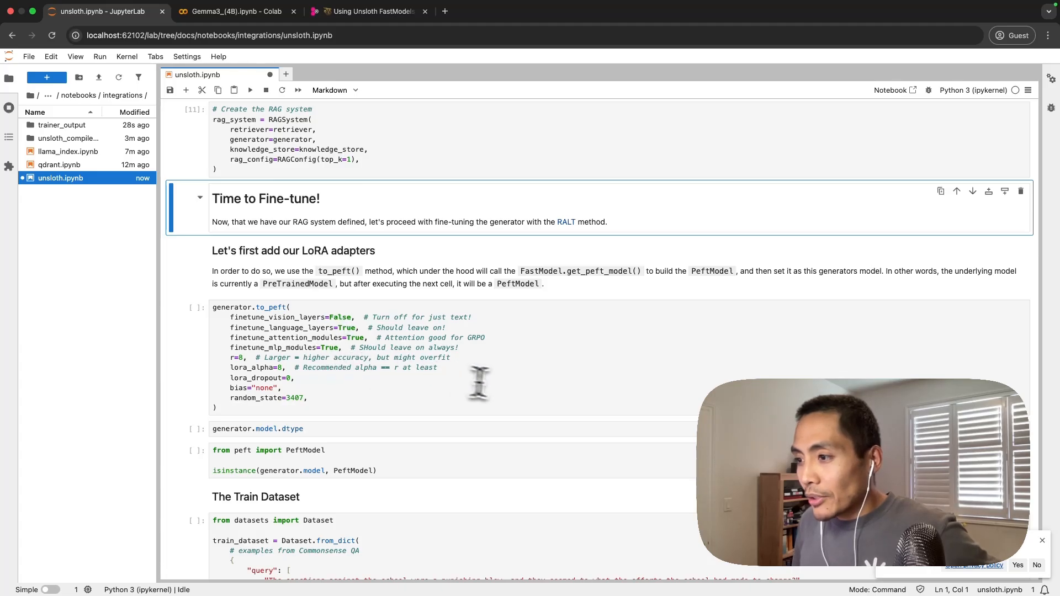
mouse_move(255, 163)
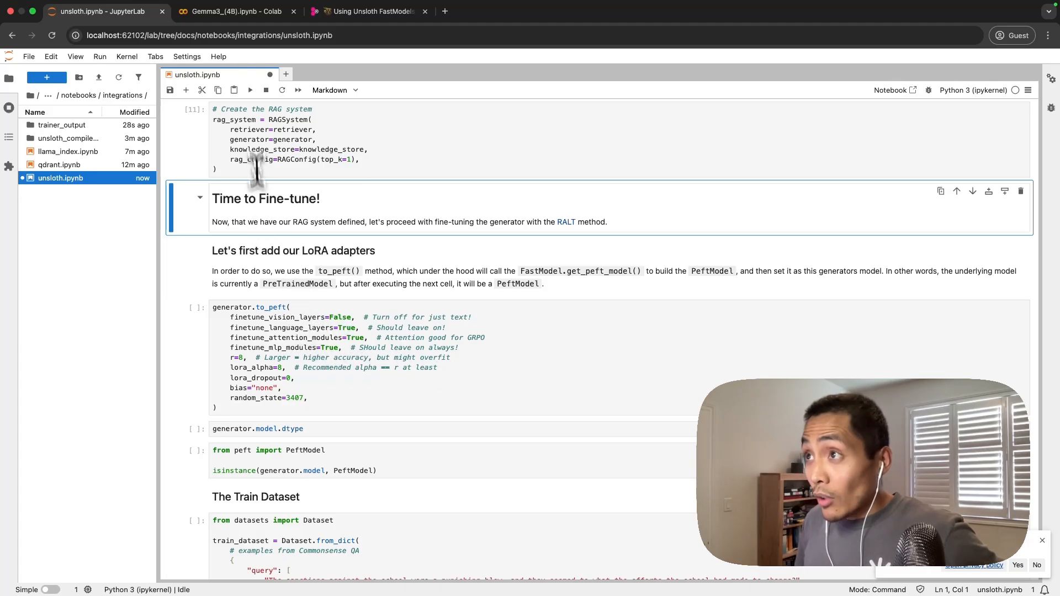
Step: Review the Gemma 3 (4B) Colab cookbook's training steps before adding LoRA adapters via generator.to_peft
click(233, 11)
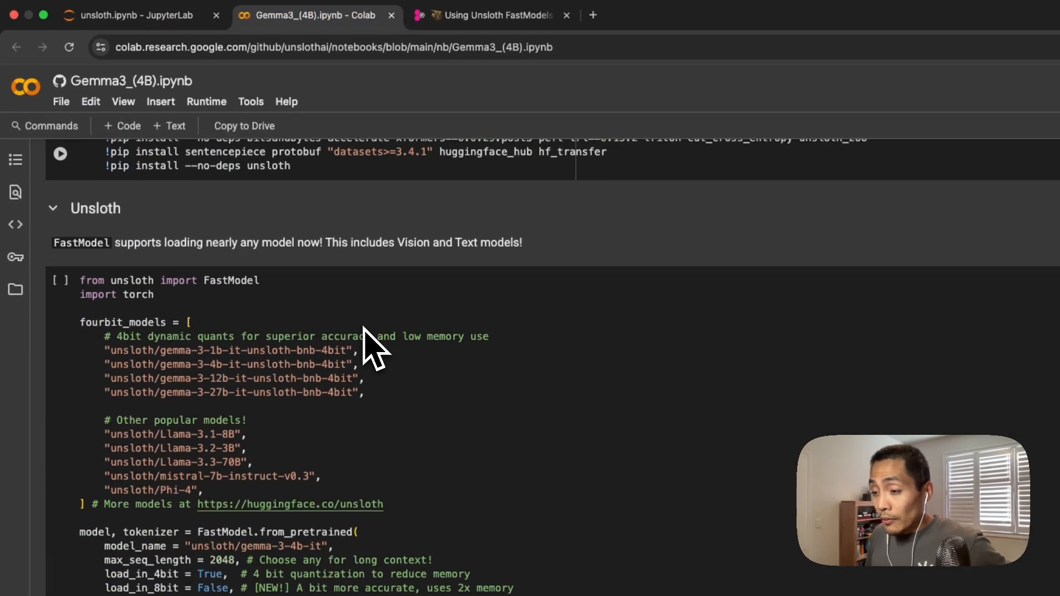
scroll(down, 3)
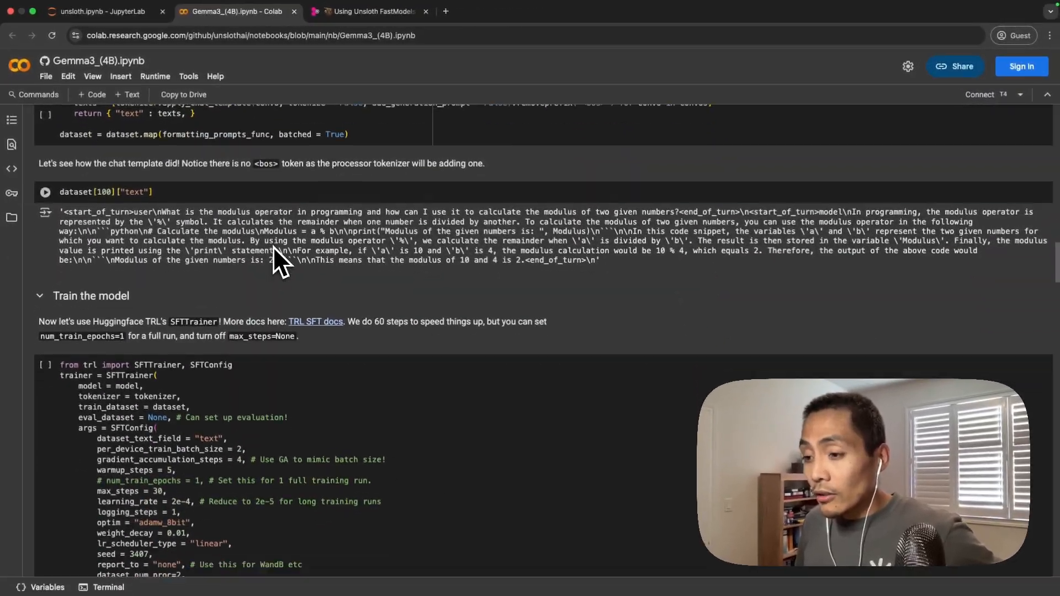
scroll(down, 3)
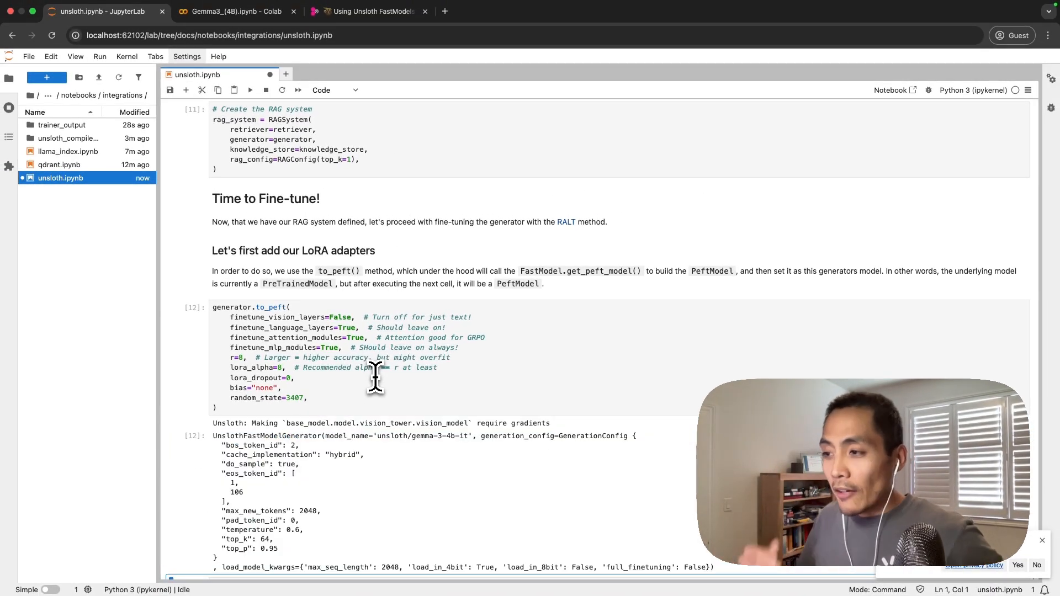
Step: Verify generator.model is a PeftModel with bfloat16 dtype after adding LoRA adapters
scroll(down, 3)
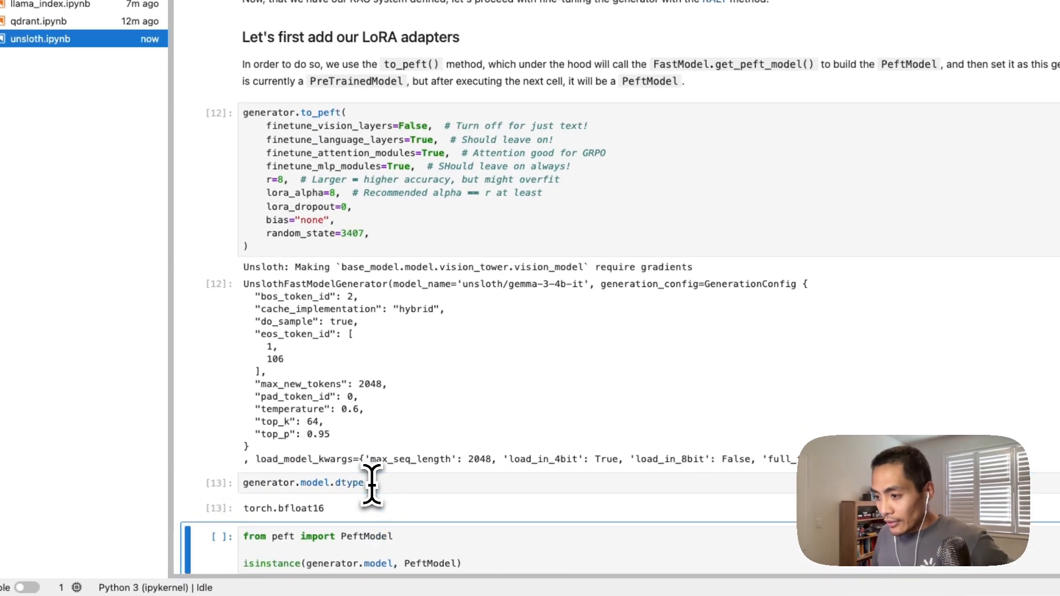
scroll(down, 3)
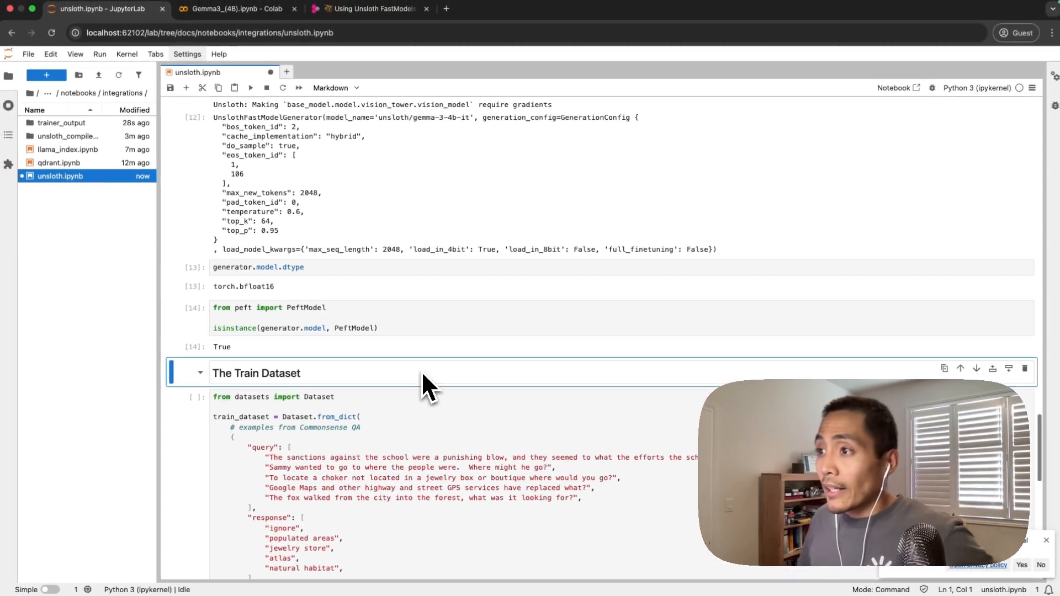
scroll(up, 3)
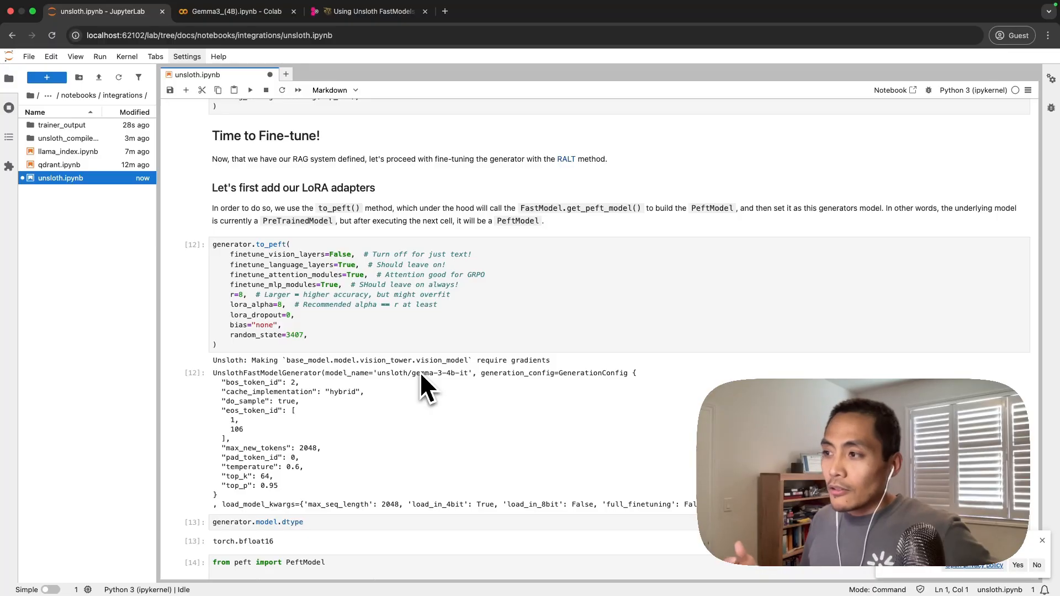
scroll(down, 3)
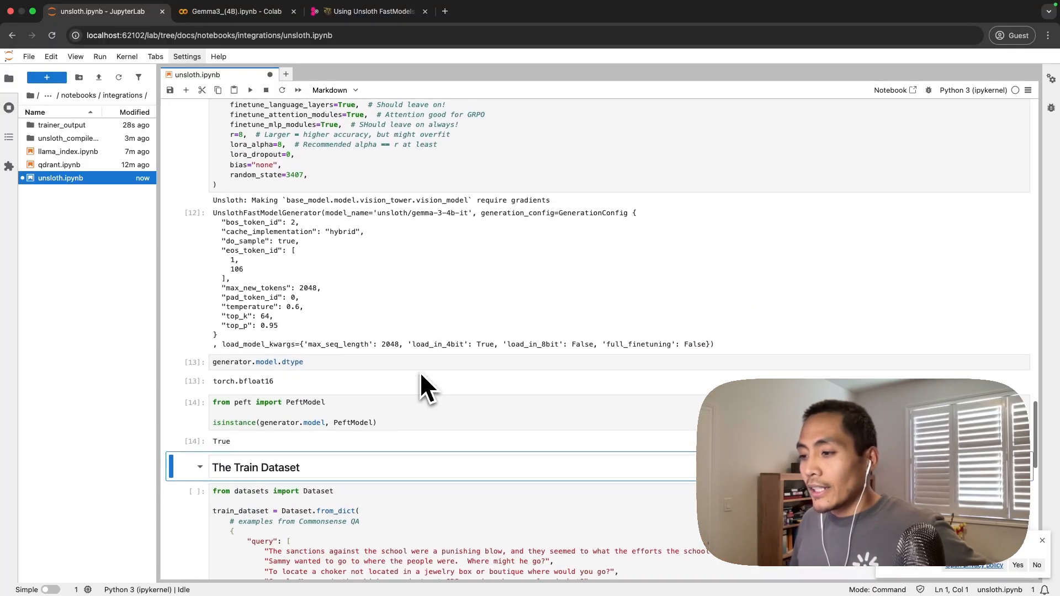
scroll(down, 3)
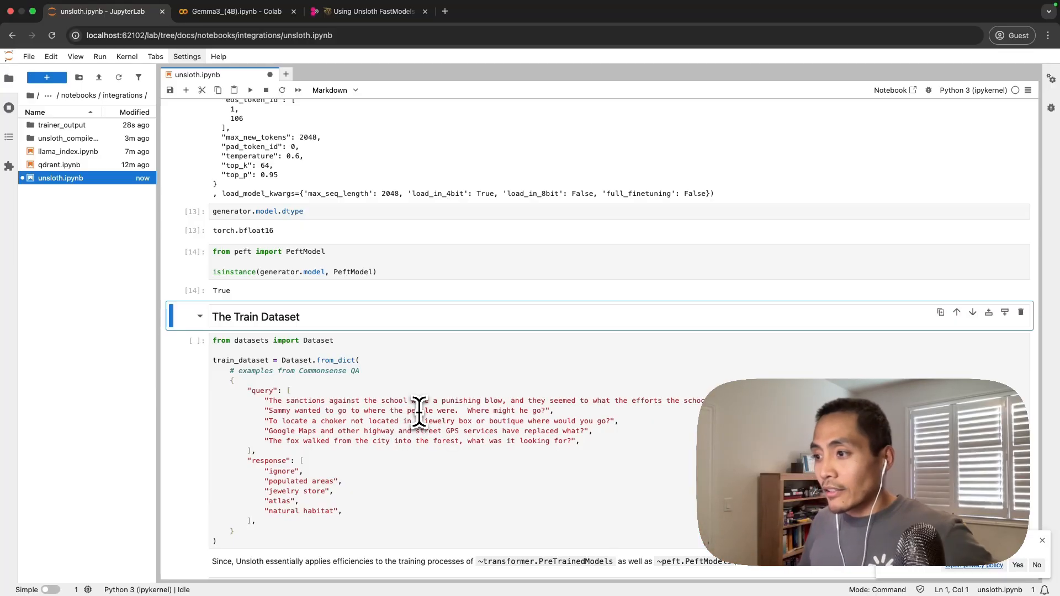
scroll(down, 3)
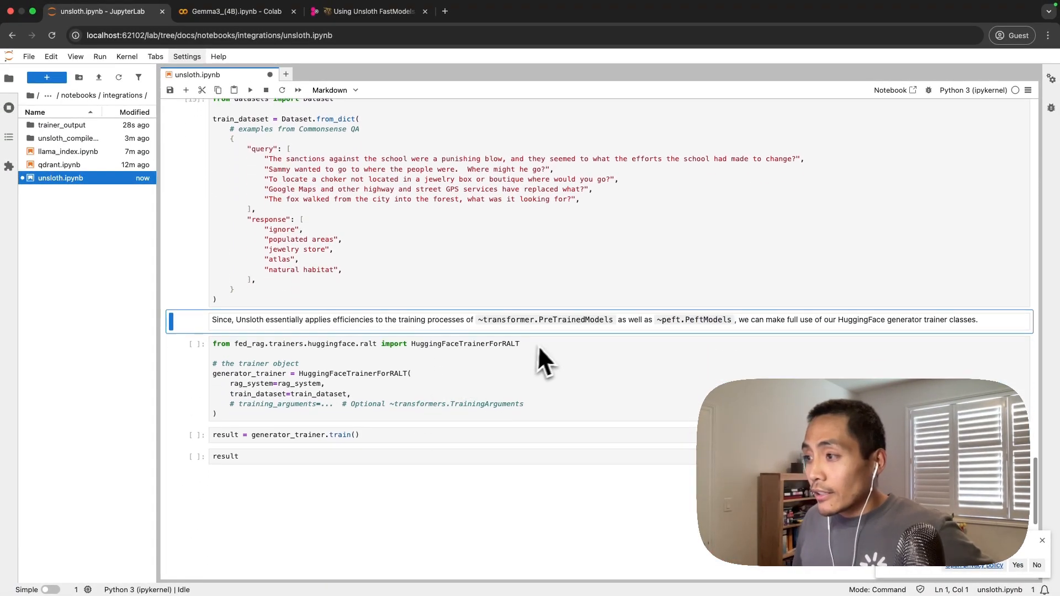
mouse_move(408, 369)
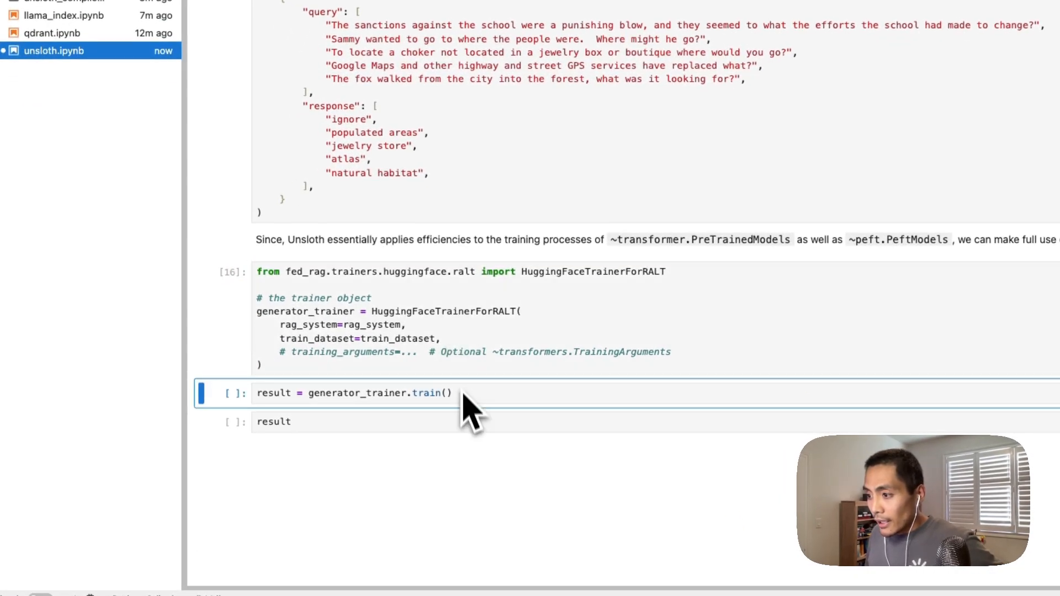
Step: Build HuggingFaceTrainerForRALT from the RAG system and train_dataset, then start generator_trainer.train()
click(351, 393)
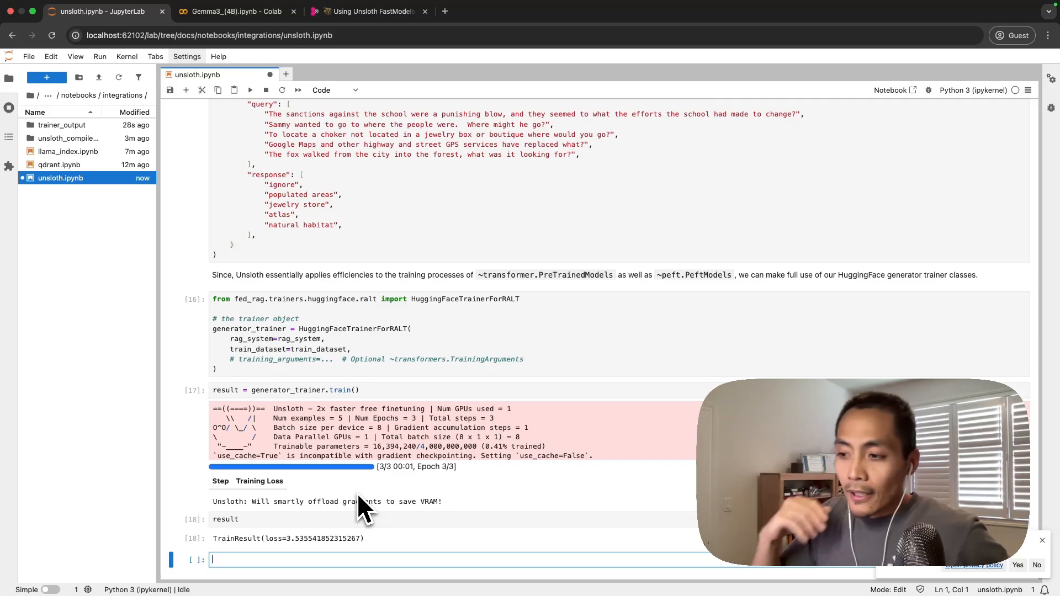
mouse_move(391, 429)
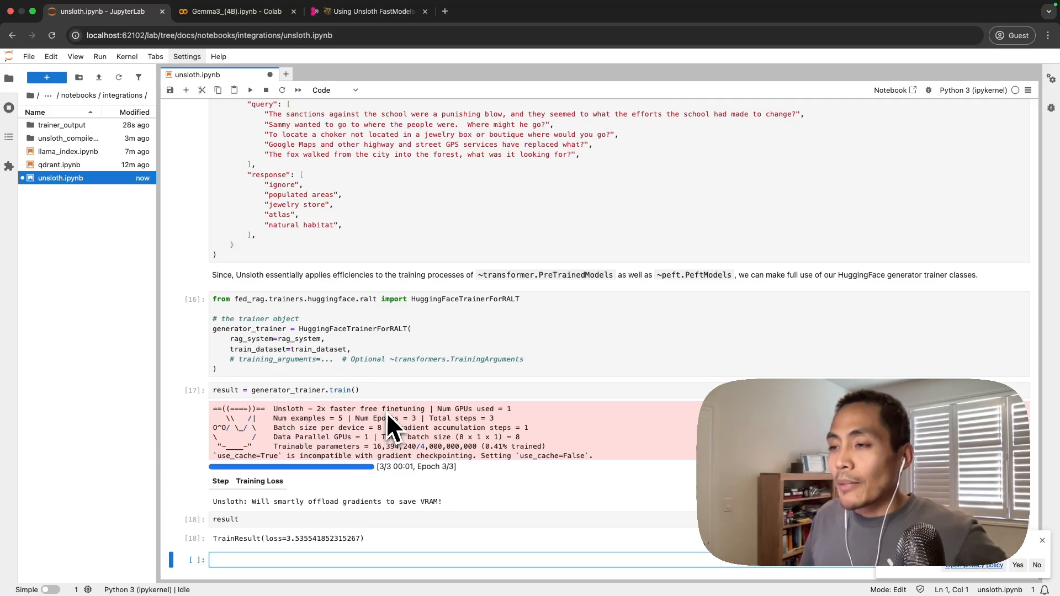
mouse_move(351, 331)
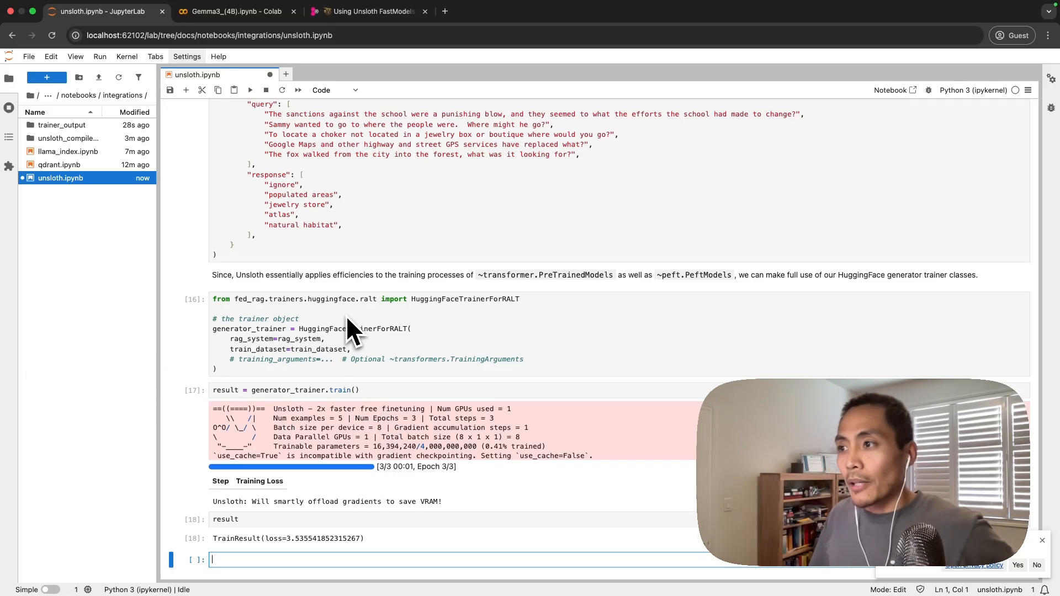